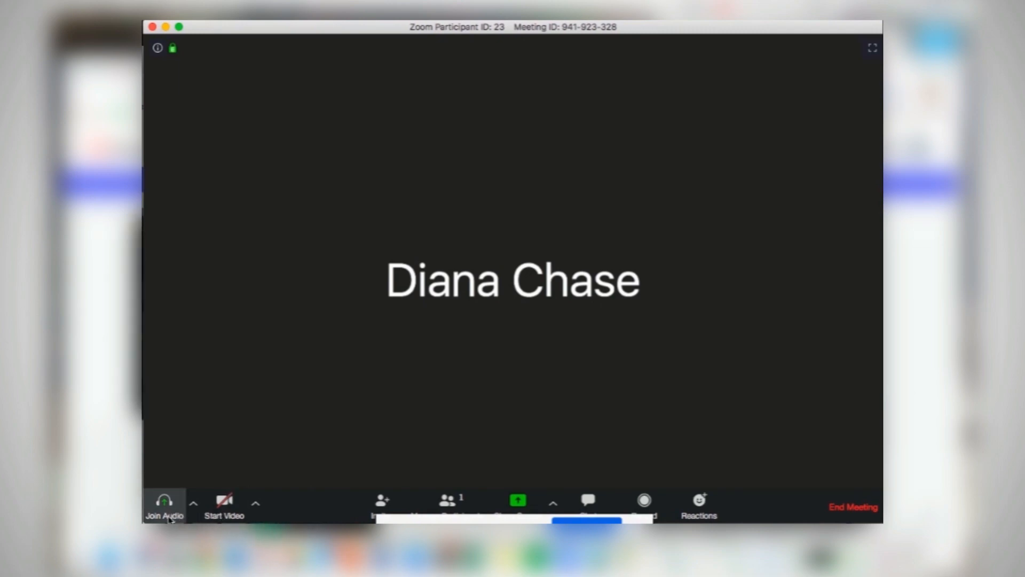
mouse_move(486, 484)
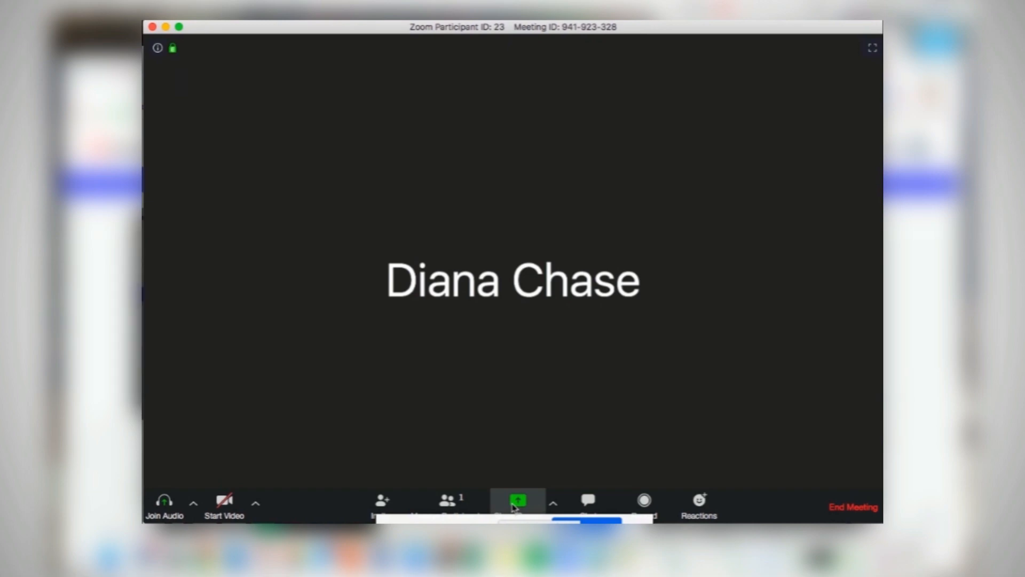
Bring up the Share Screen picker with desktop, whiteboard, iPhone/iPad and Chrome options.
click(518, 500)
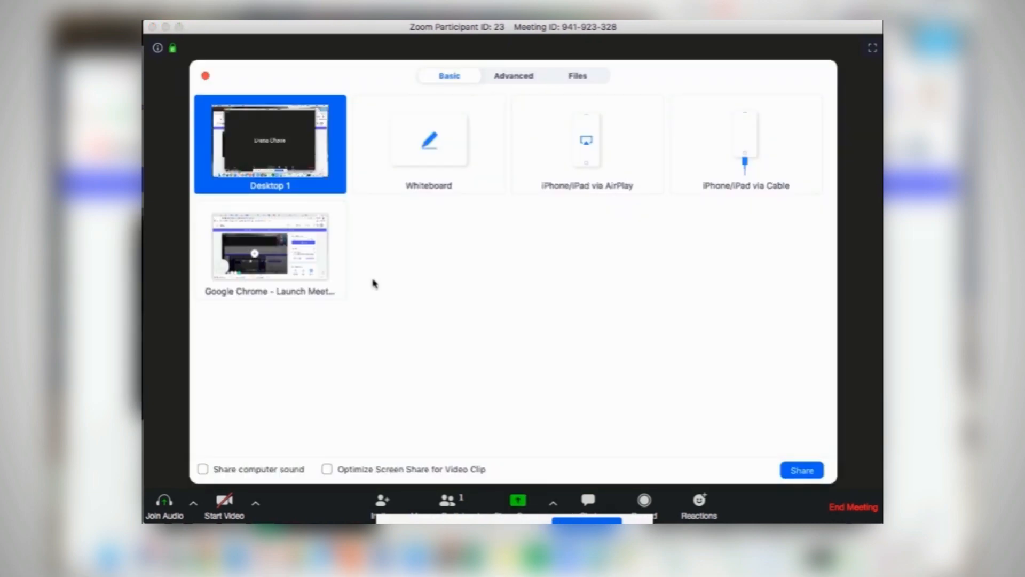
mouse_move(441, 262)
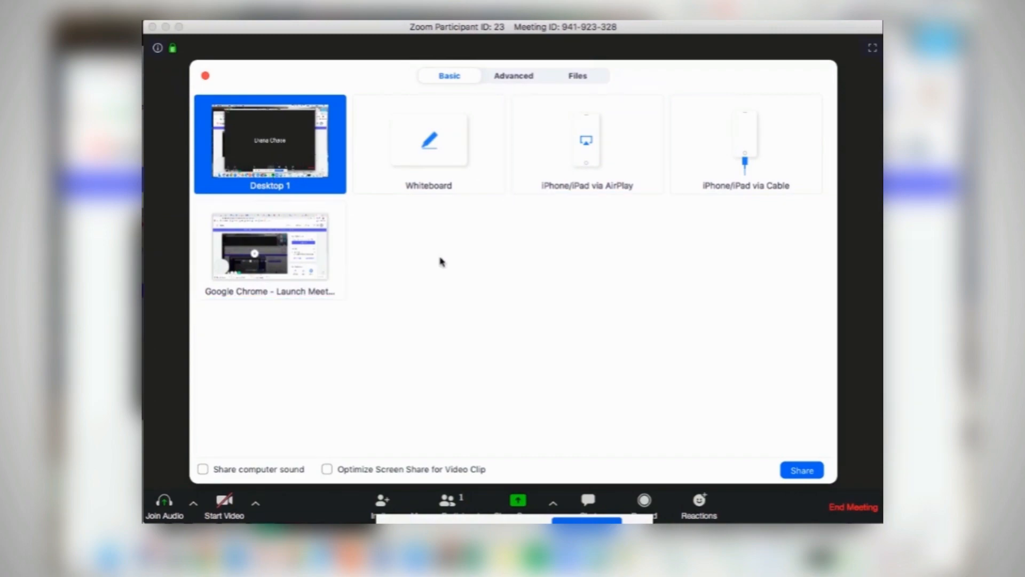
click(269, 247)
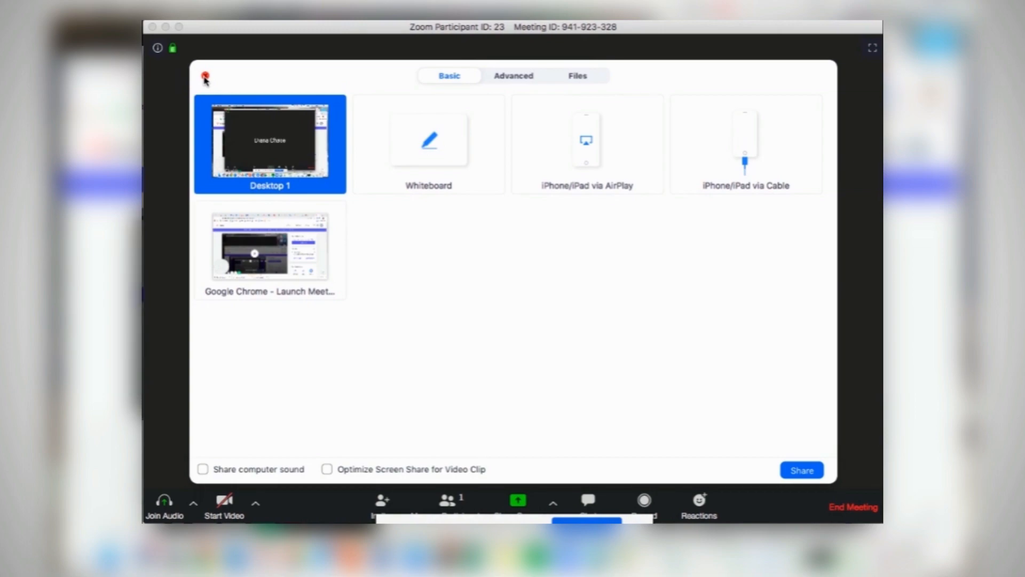
mouse_move(332, 110)
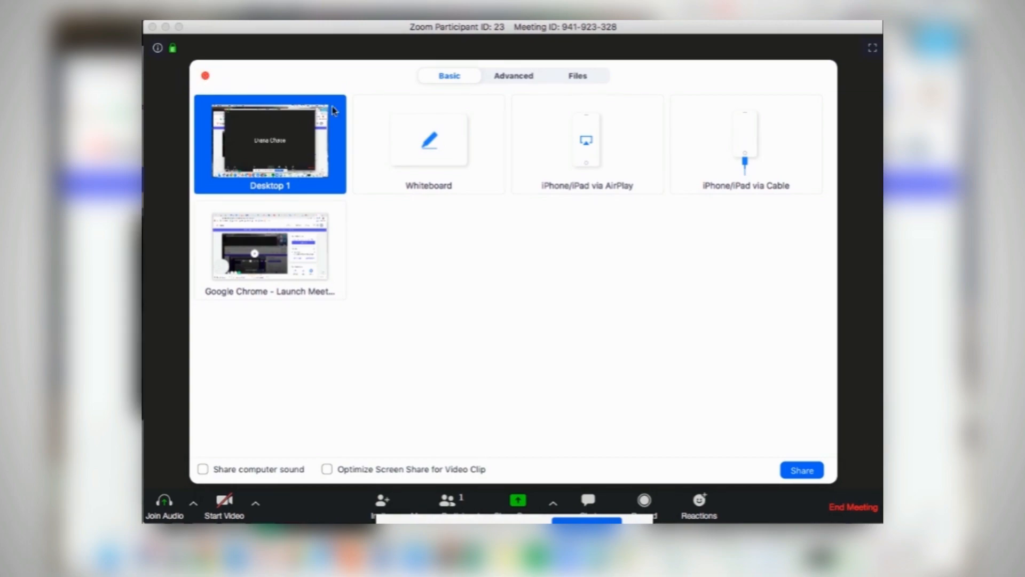
Share Desktop 1 and set the annotation colour to magenta in Format.
click(801, 470)
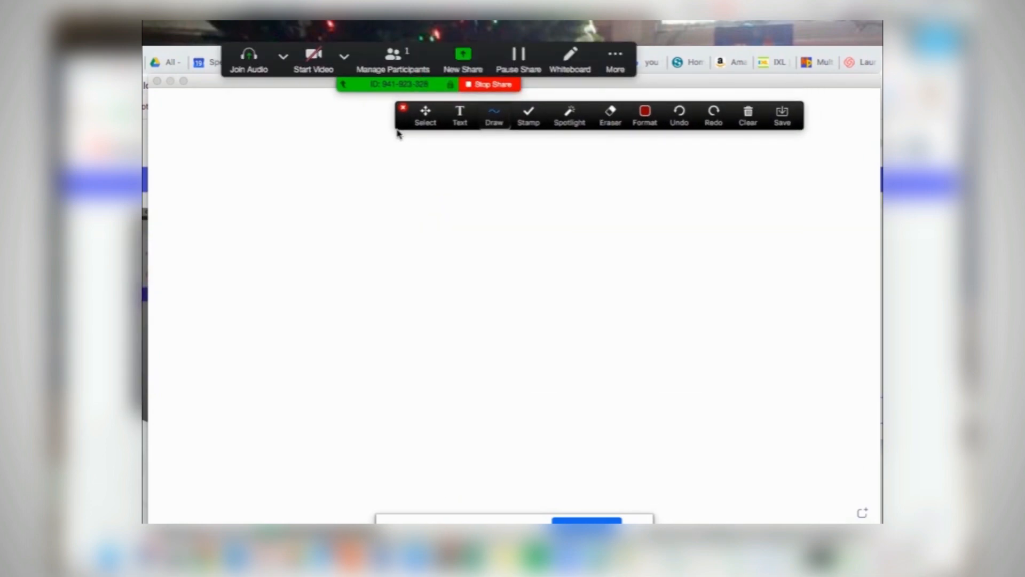
click(425, 114)
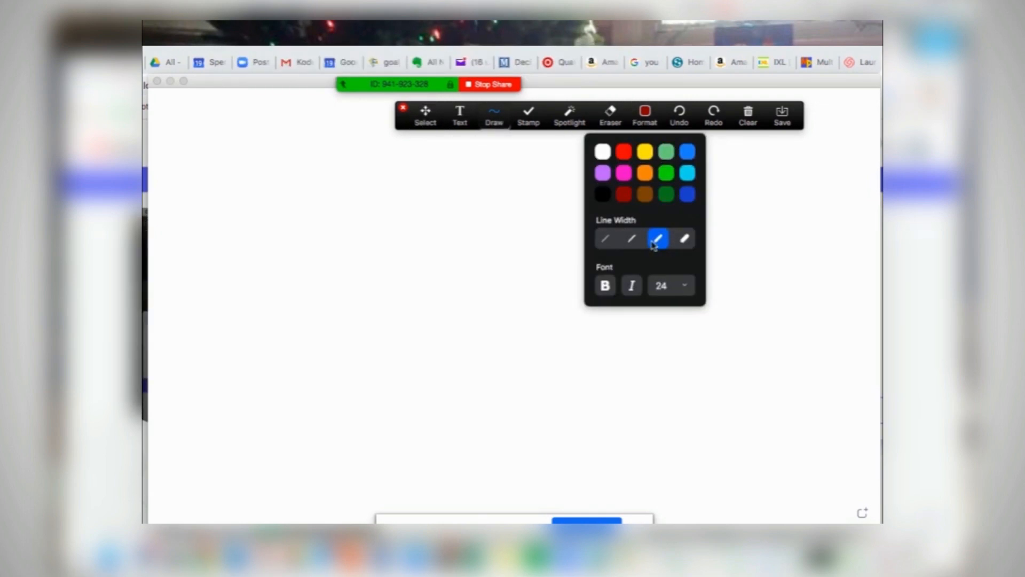
click(623, 171)
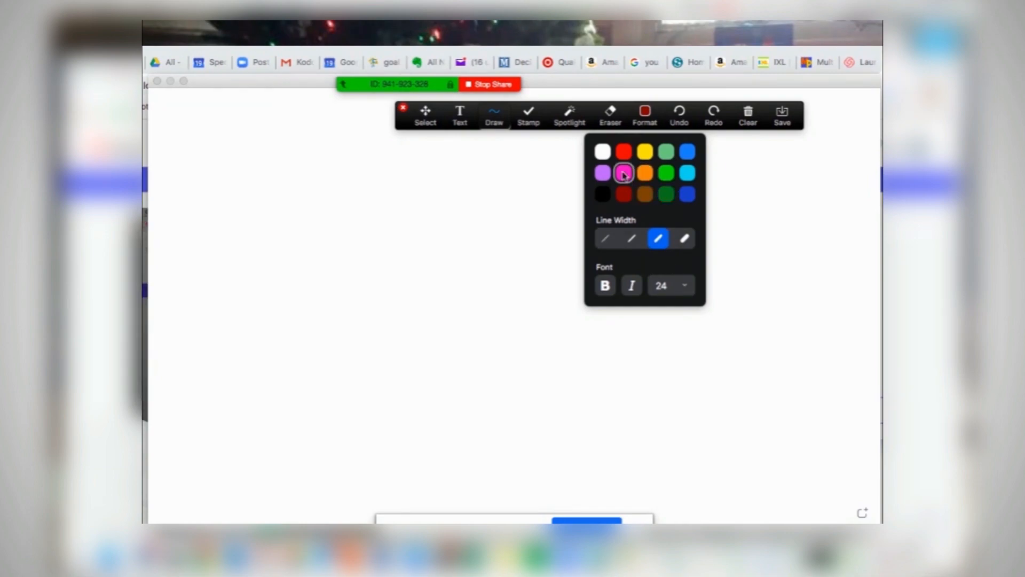
Draw a thin magenta pen squiggle and a thick pink highlighter stroke beside it.
drag(252, 251, 451, 245)
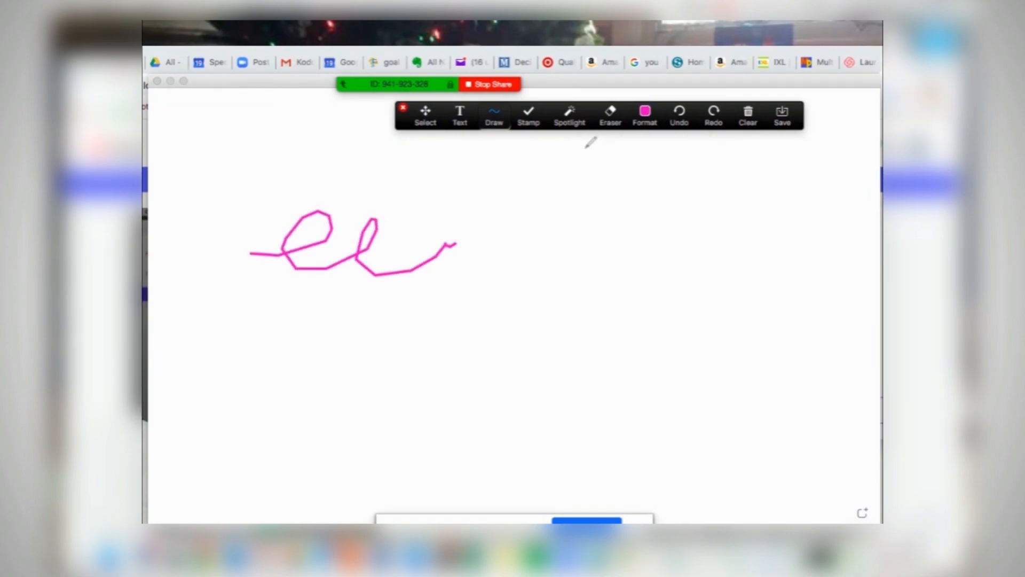
mouse_move(530, 218)
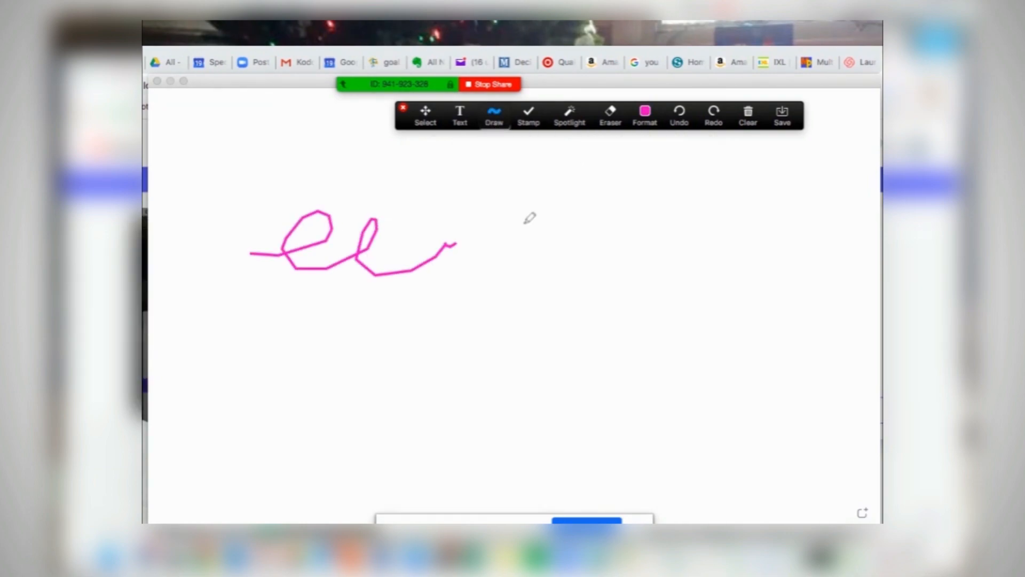
drag(516, 245, 719, 245)
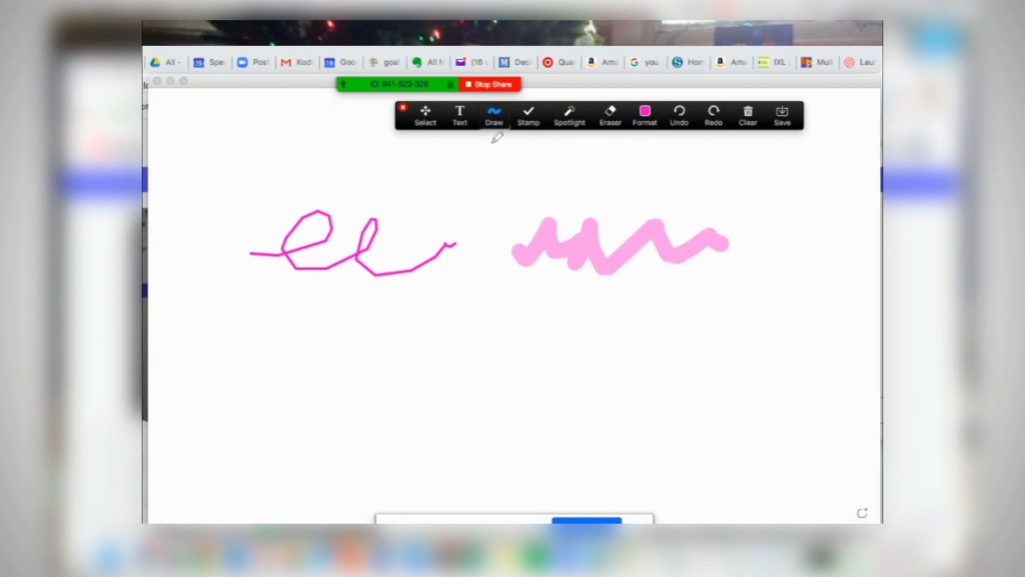
Draw a magenta rectangle outline and erase the thick pink stroke.
click(493, 115)
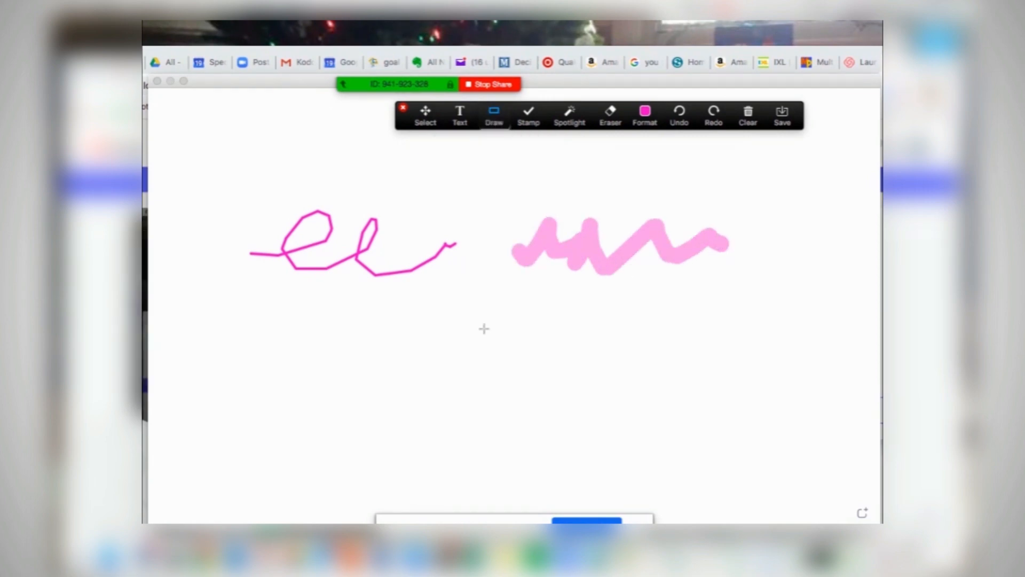
drag(484, 329, 647, 408)
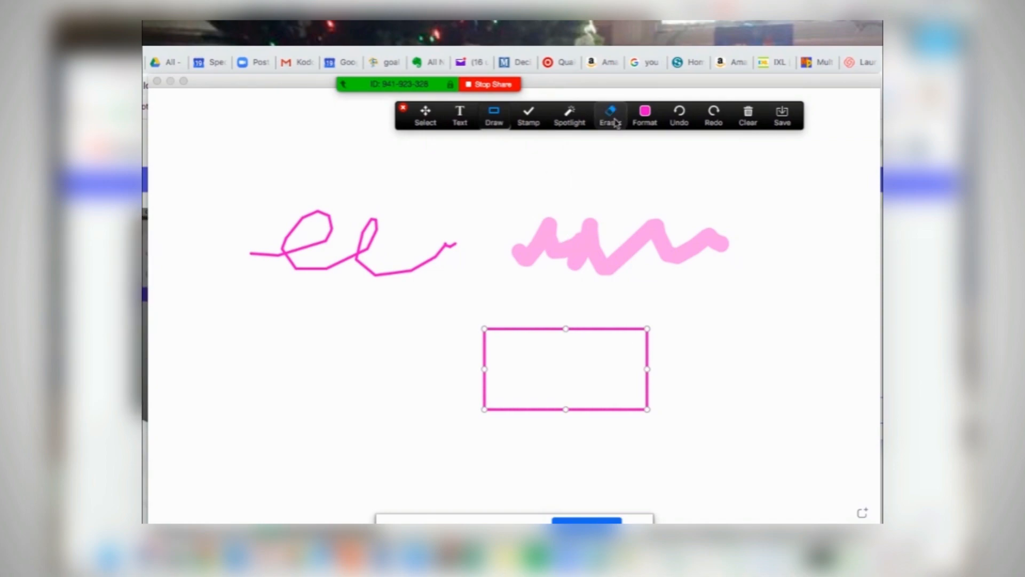
click(609, 115)
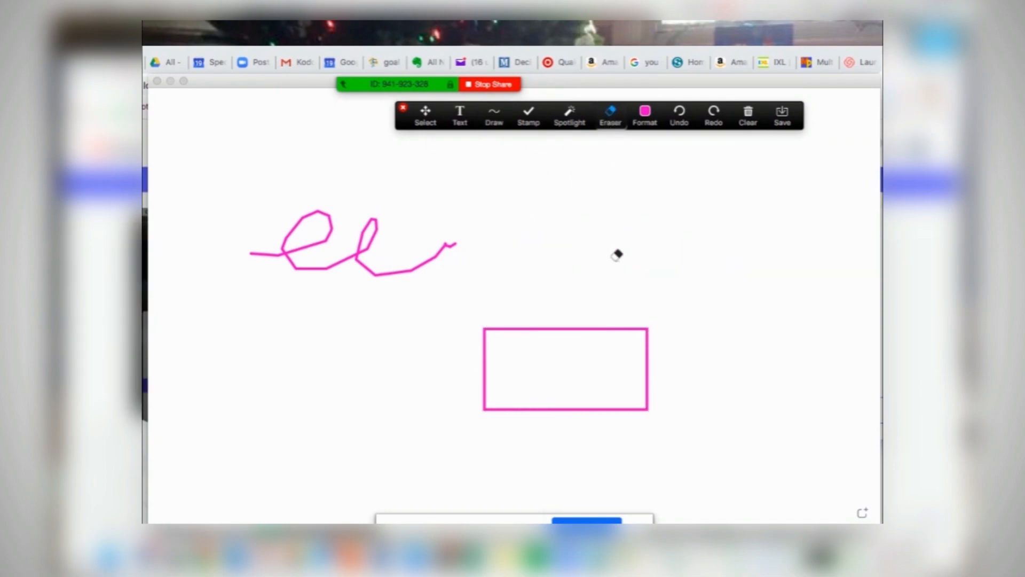
click(492, 114)
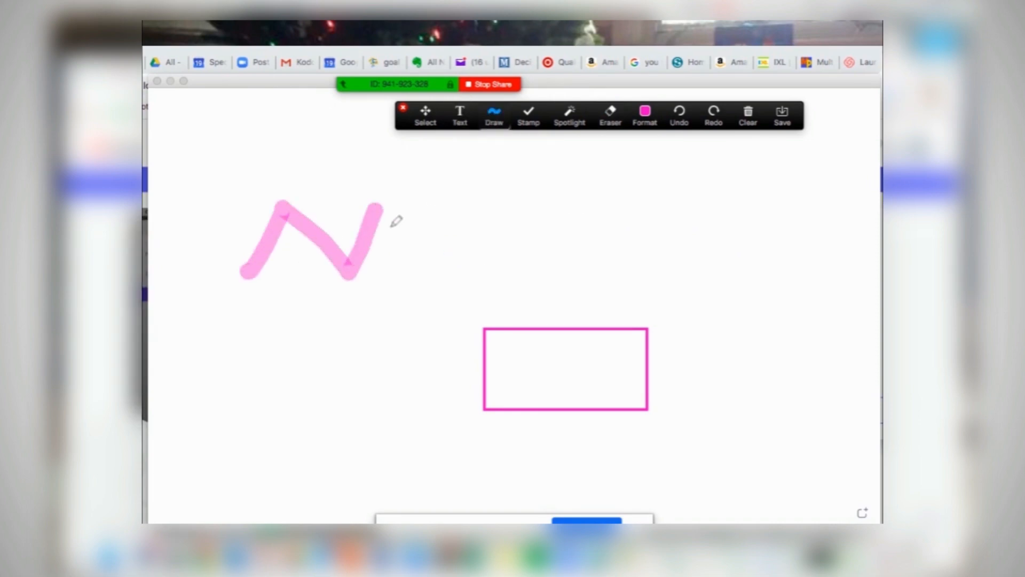
Choose another shape from the Draw menu for the zigzag and star marks.
click(494, 114)
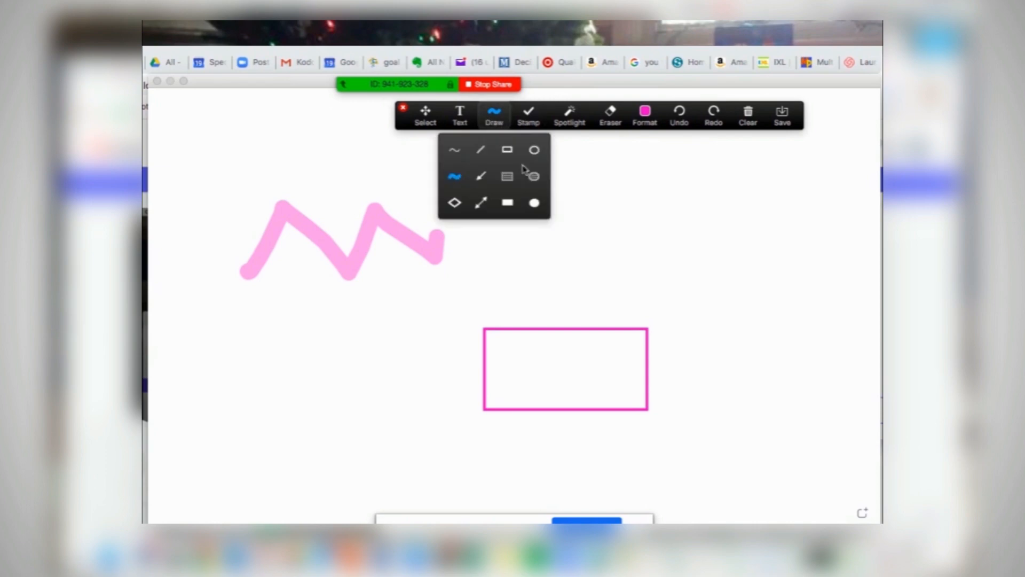
click(454, 177)
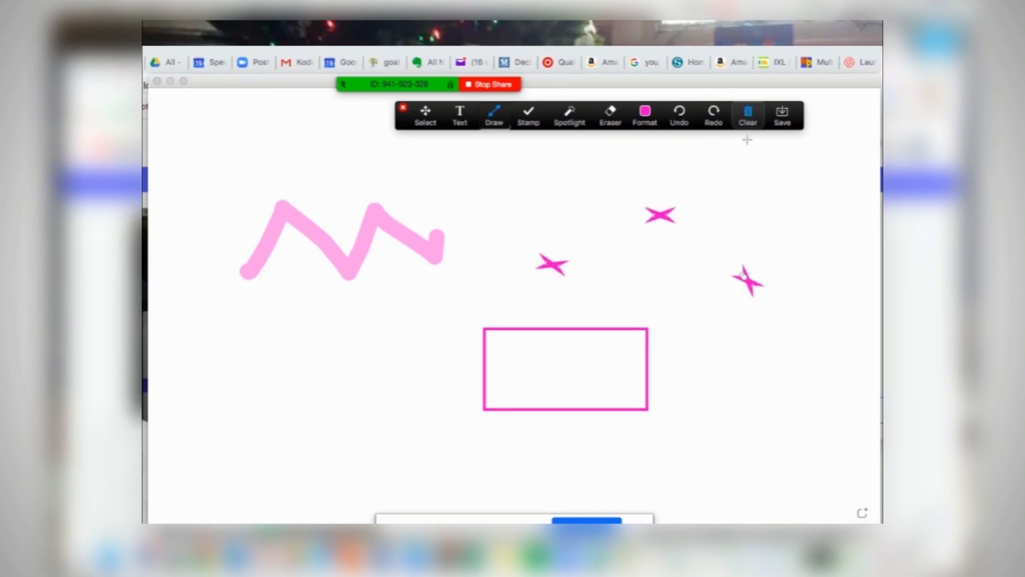
Clear my own drawings so the shared page is blank again.
click(747, 114)
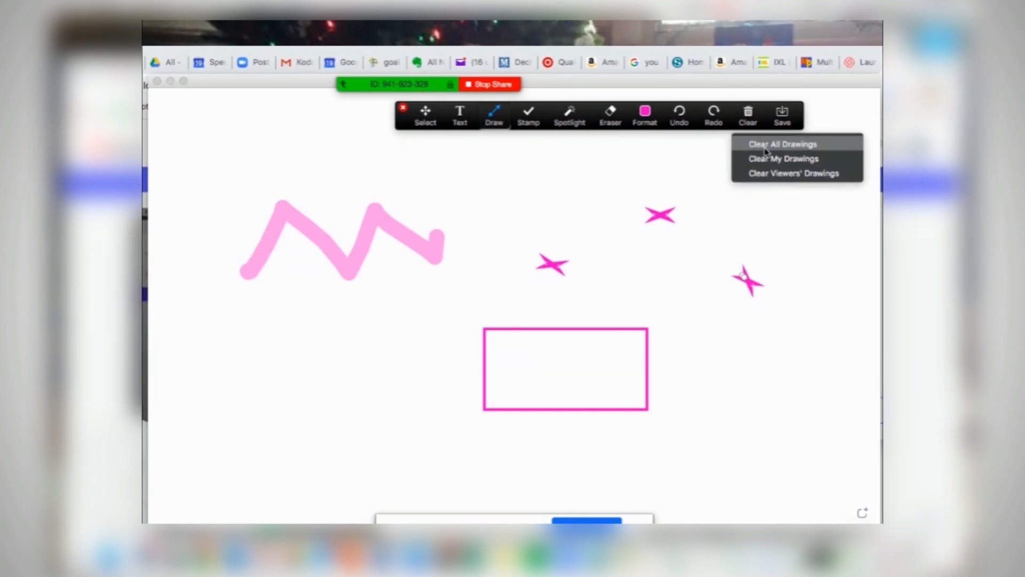
mouse_move(770, 161)
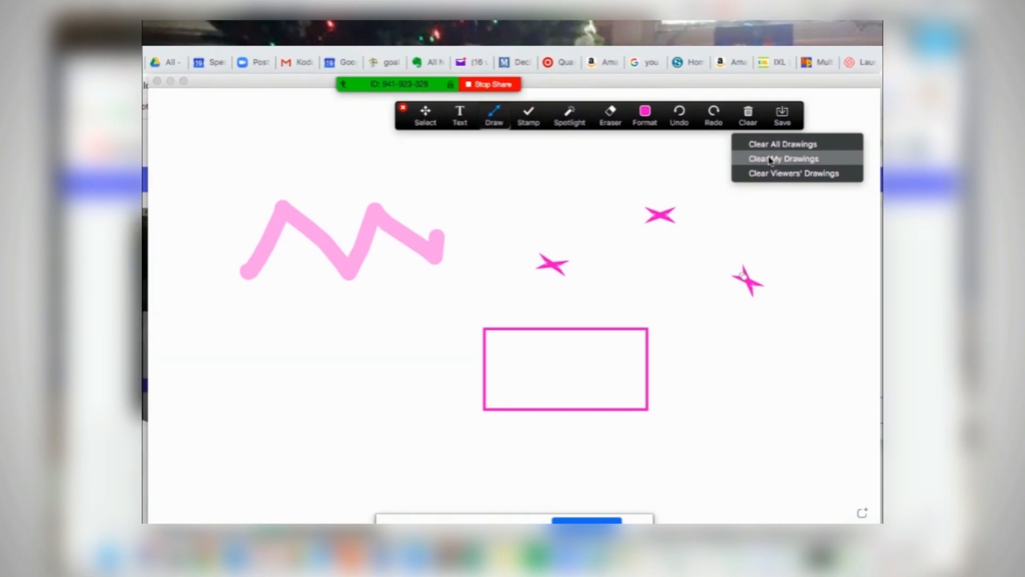
mouse_move(793, 173)
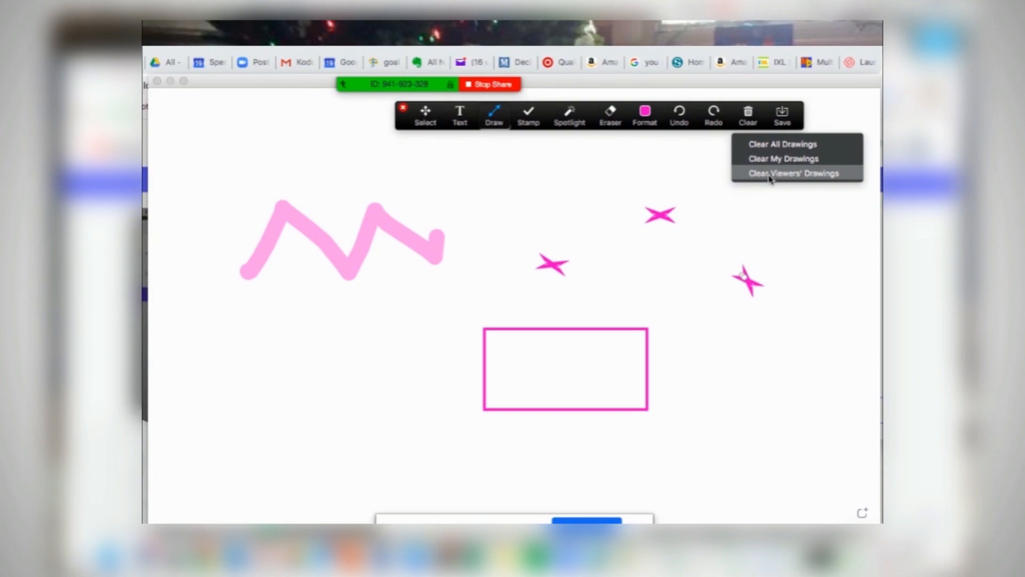
mouse_move(781, 158)
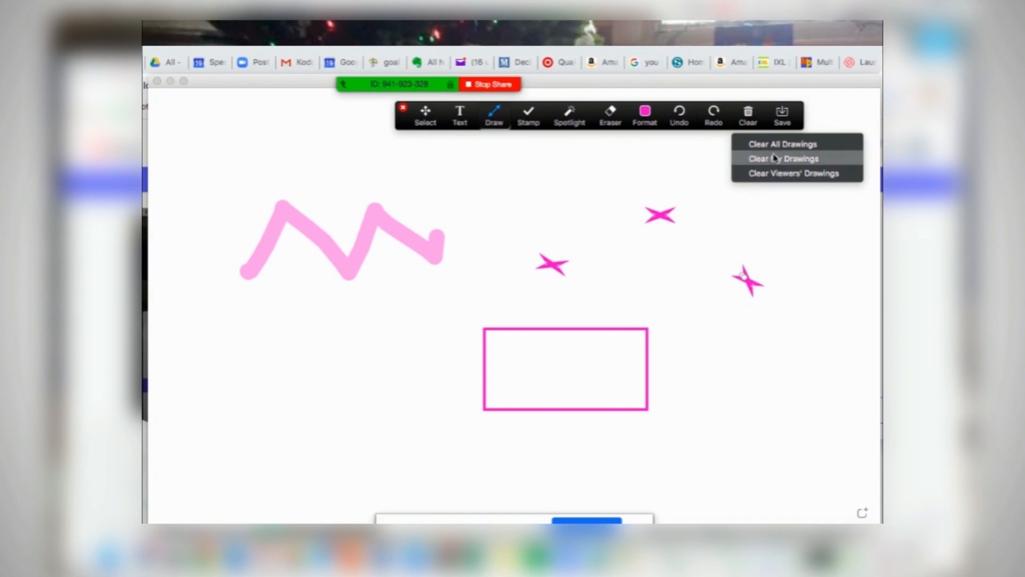
click(781, 158)
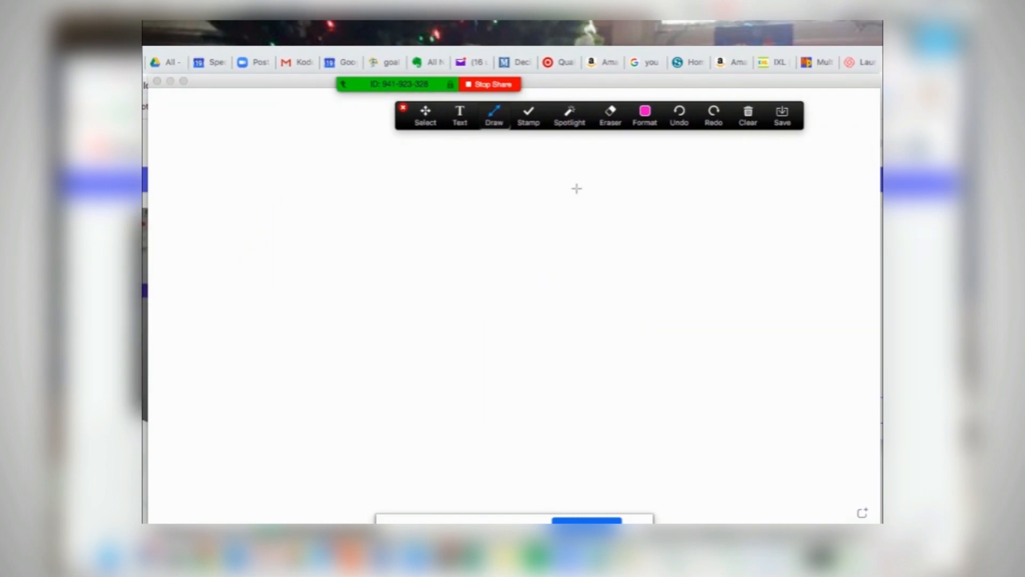
Add a text note 'How are you?' on the whiteboard, then erase it.
click(460, 115)
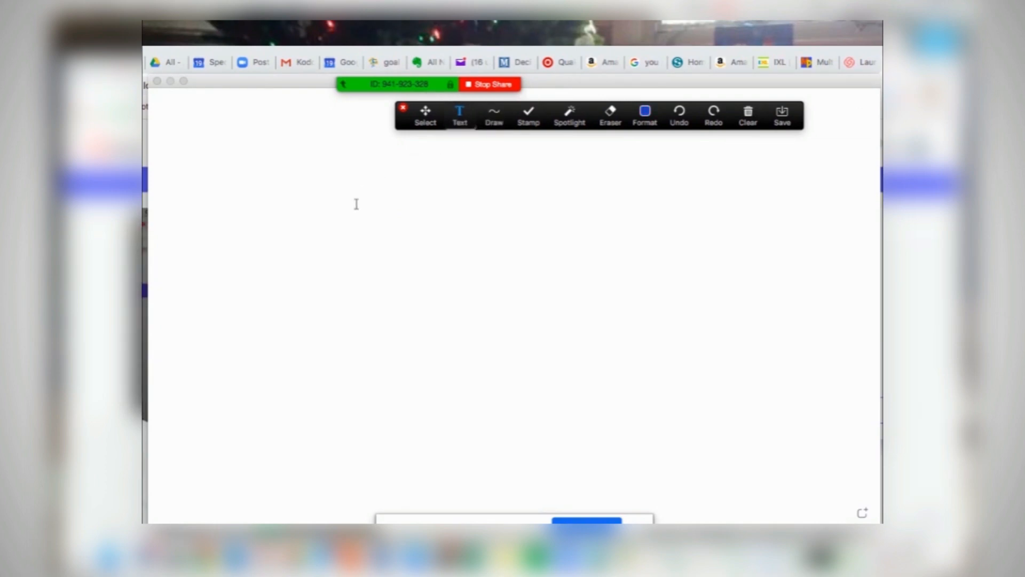
text(H)
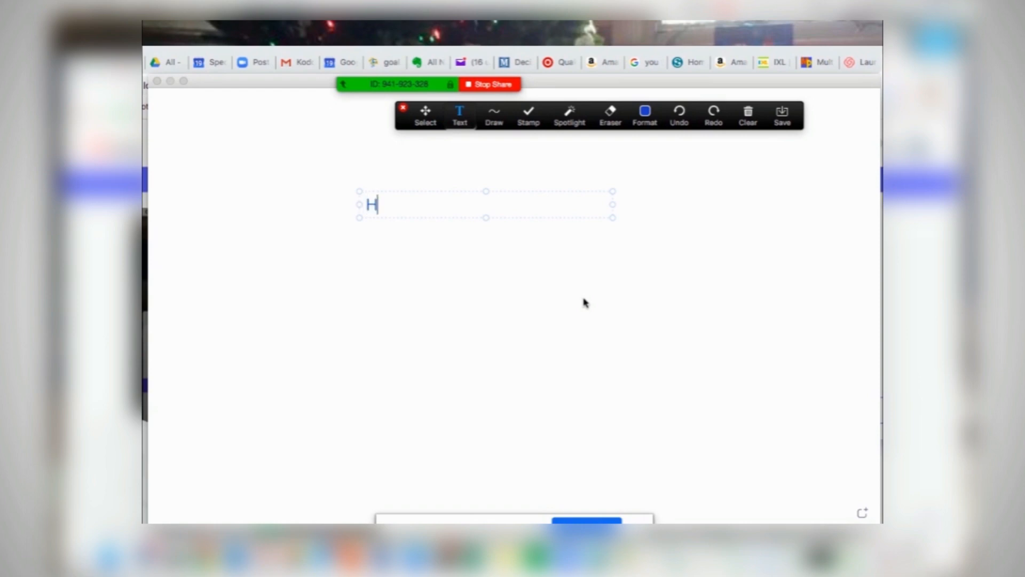
text(ow are you?)
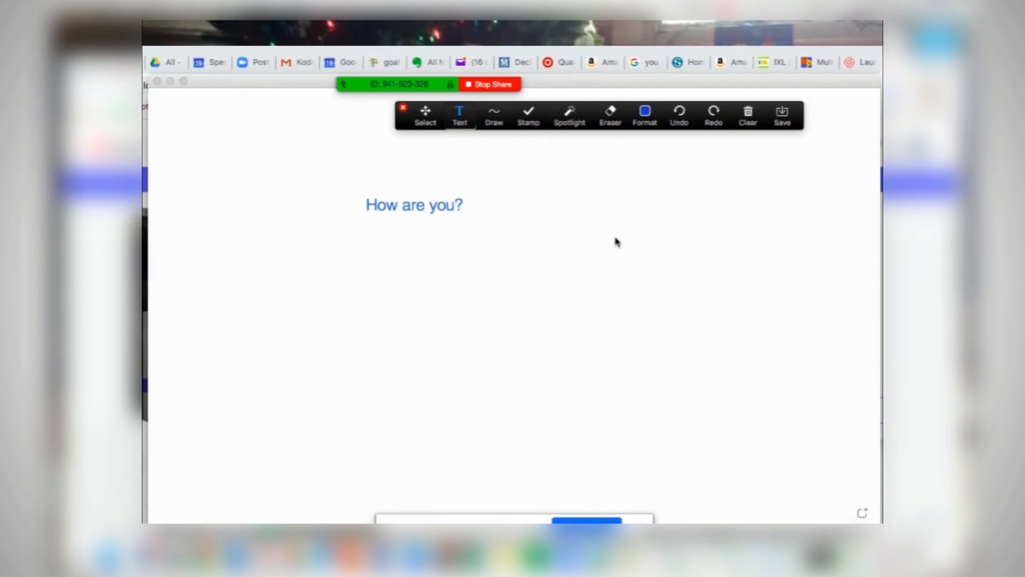
click(609, 114)
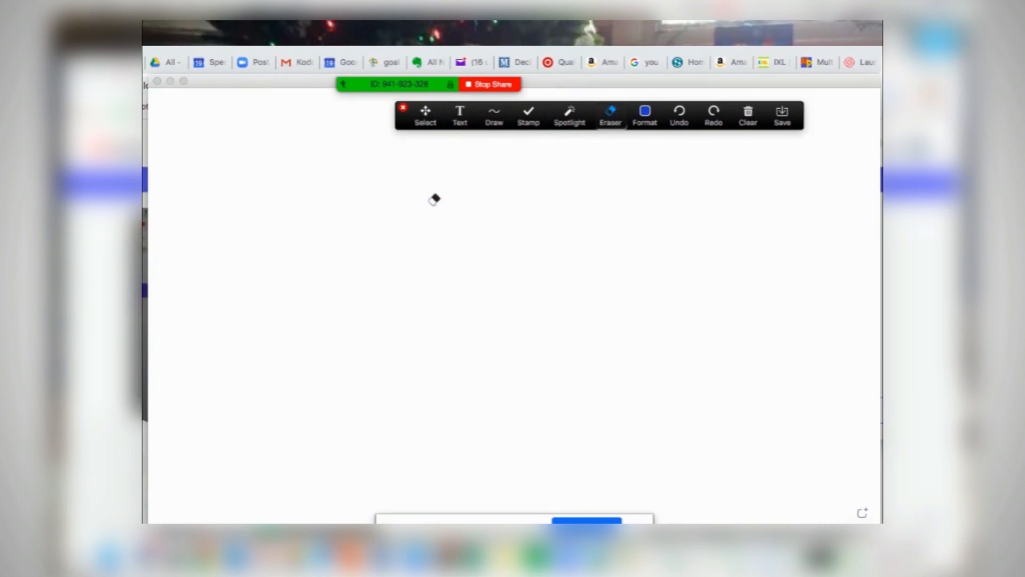
Add a new text note reading 'I am doing well!'.
click(493, 114)
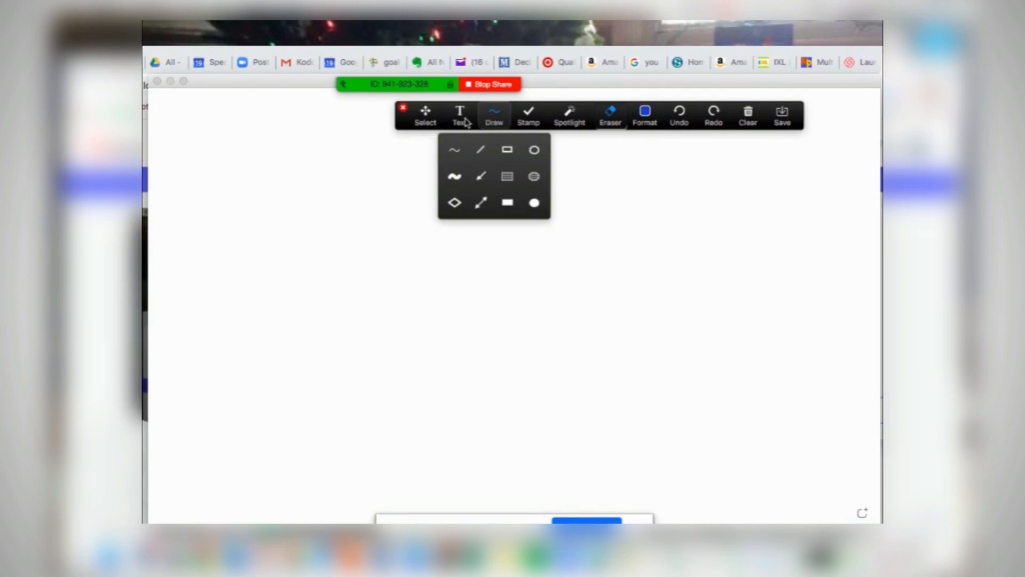
click(459, 116)
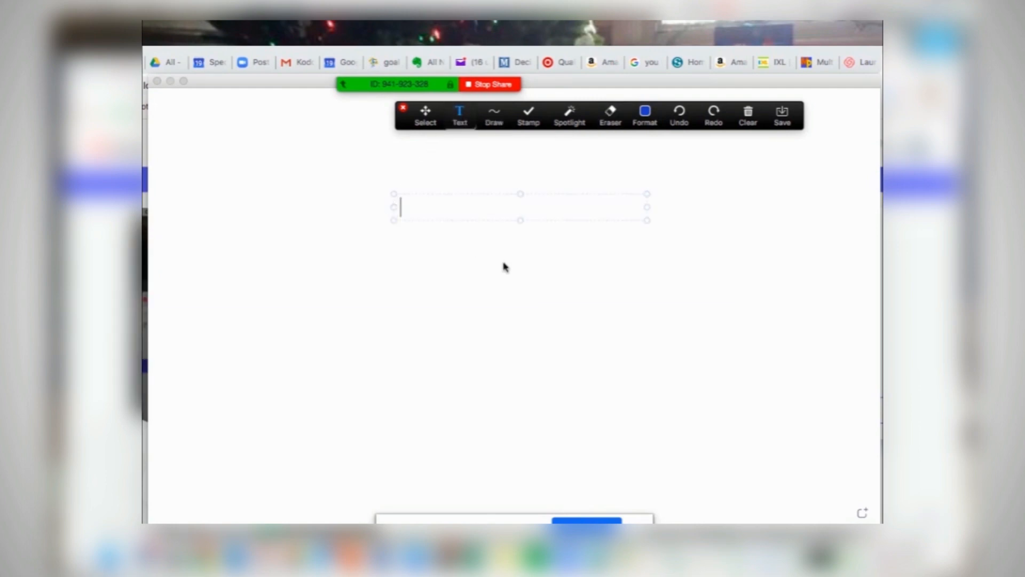
text(I am doin)
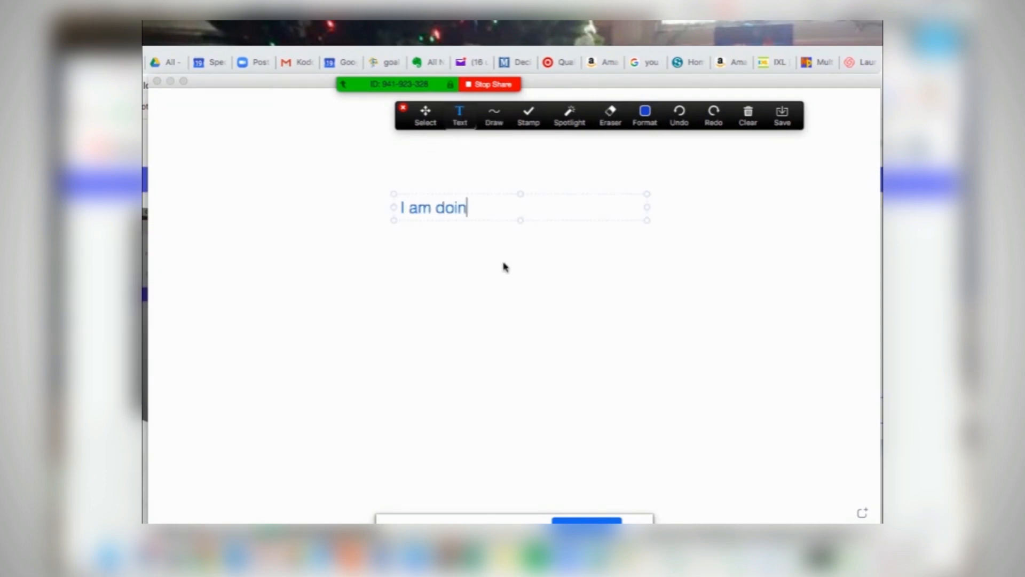
text(g well!)
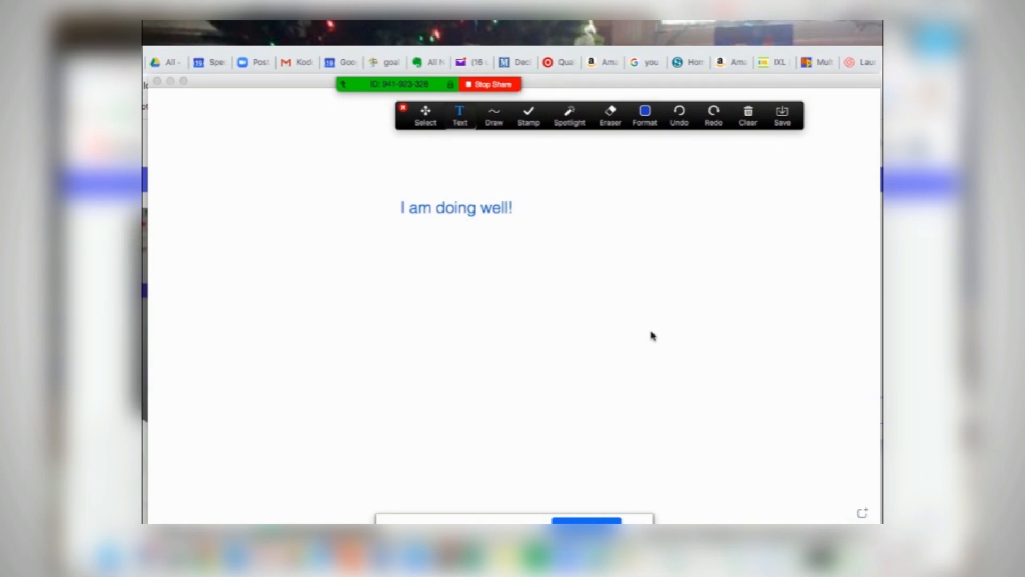
mouse_move(431, 238)
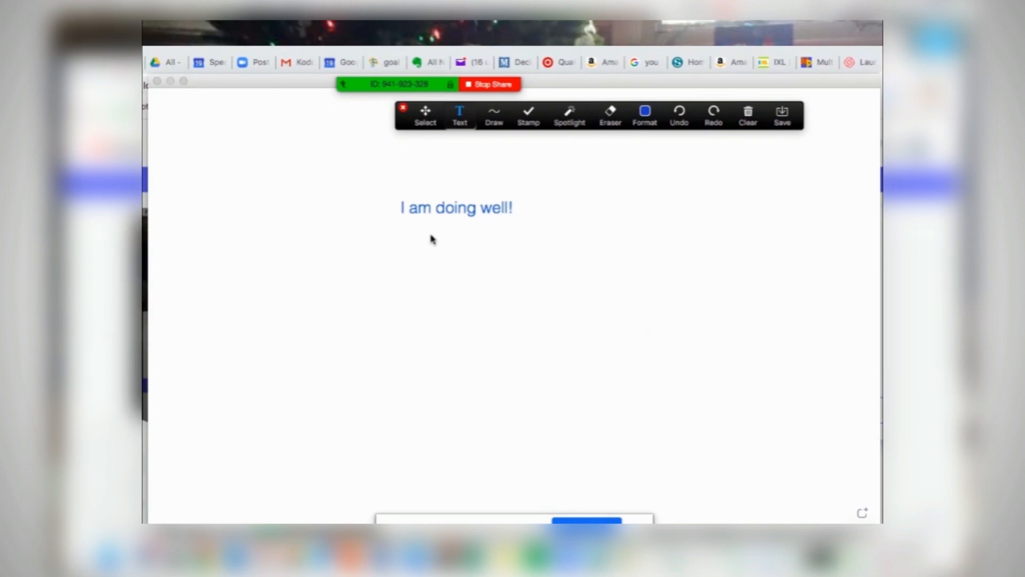
mouse_move(419, 250)
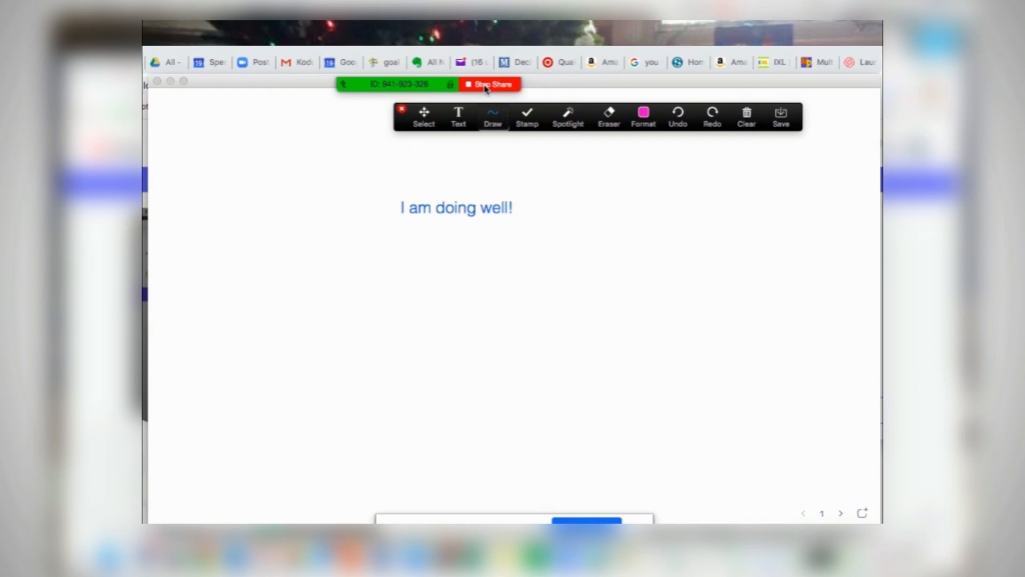
Stop sharing the whiteboard and return to the meeting window.
click(489, 84)
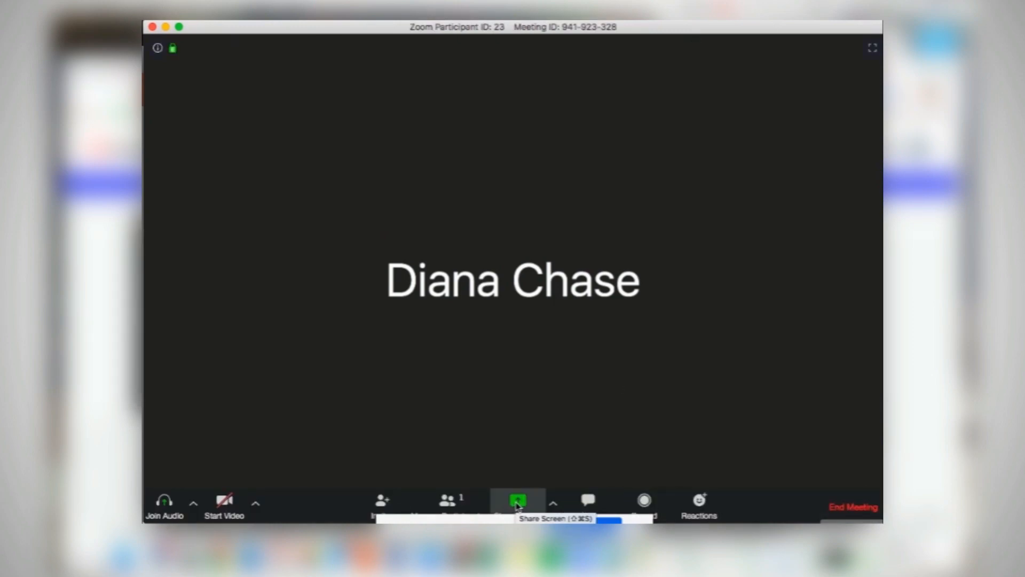
Share the Microsoft PowerPoint slideshow window with the meeting.
click(517, 500)
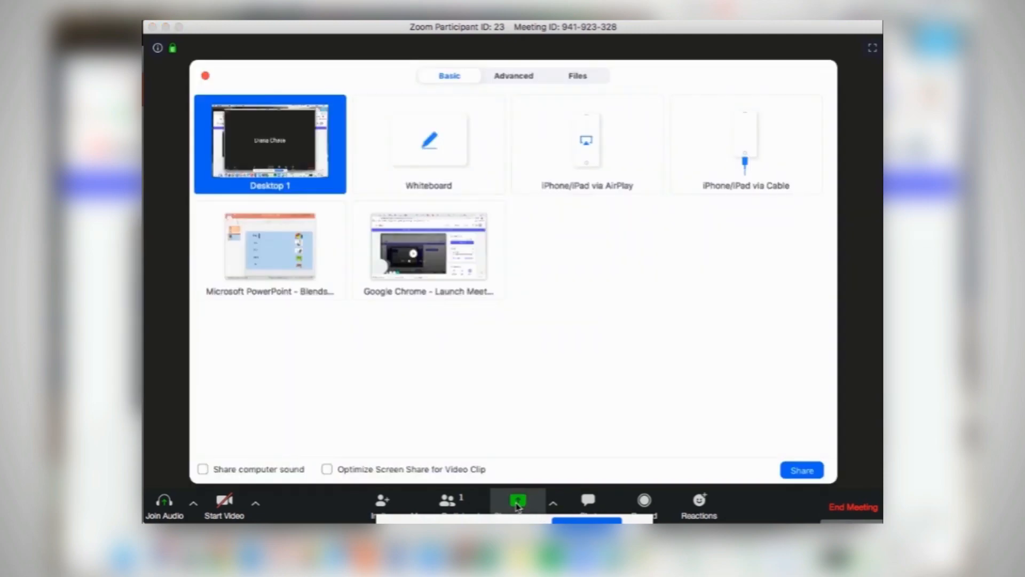
click(269, 251)
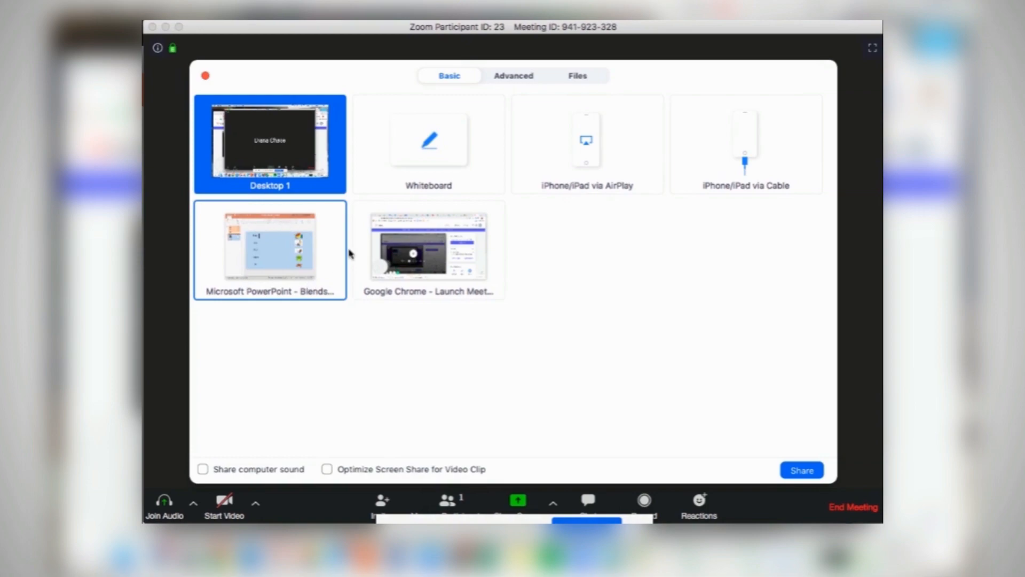
click(269, 251)
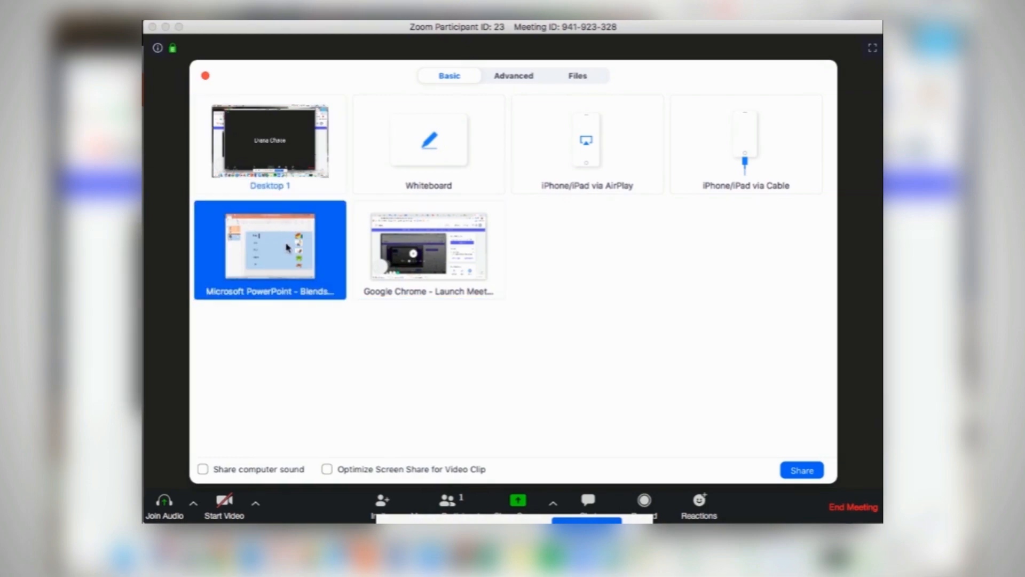
click(801, 469)
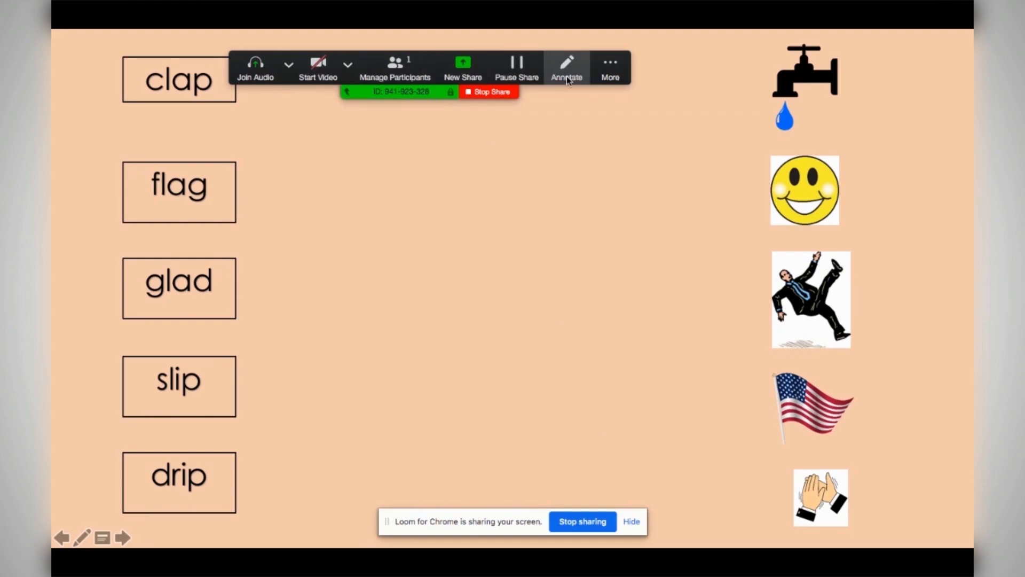
Annotate the shared slide with a drawn mark before moving to the next slide.
click(566, 66)
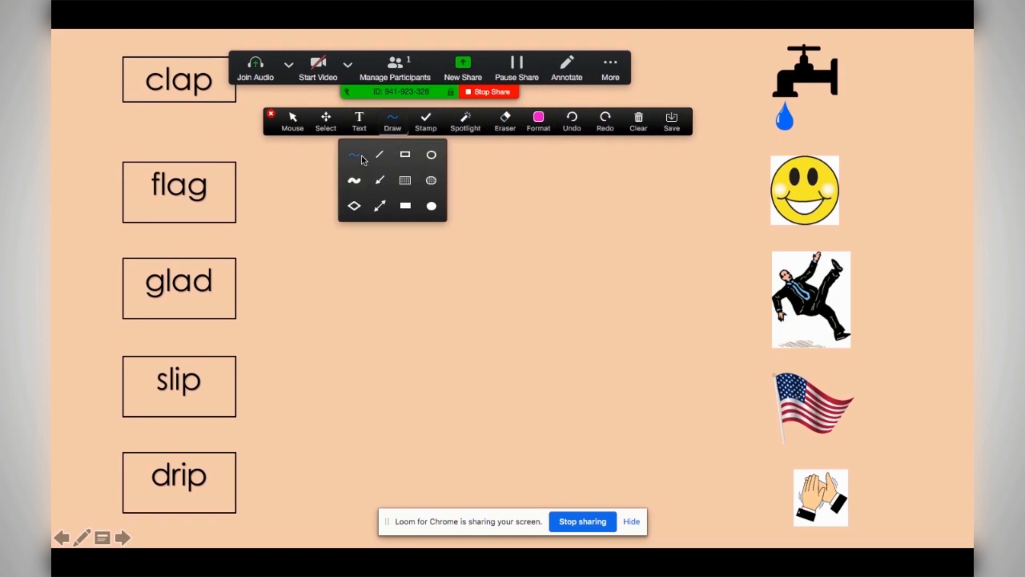
drag(225, 186, 775, 402)
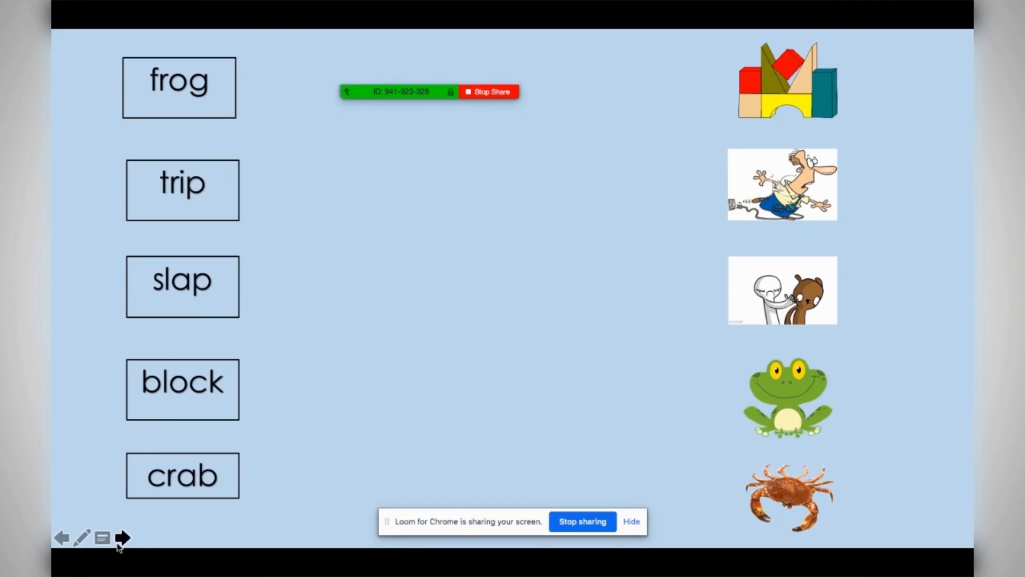
End the PowerPoint screen share and return to the meeting window.
click(122, 538)
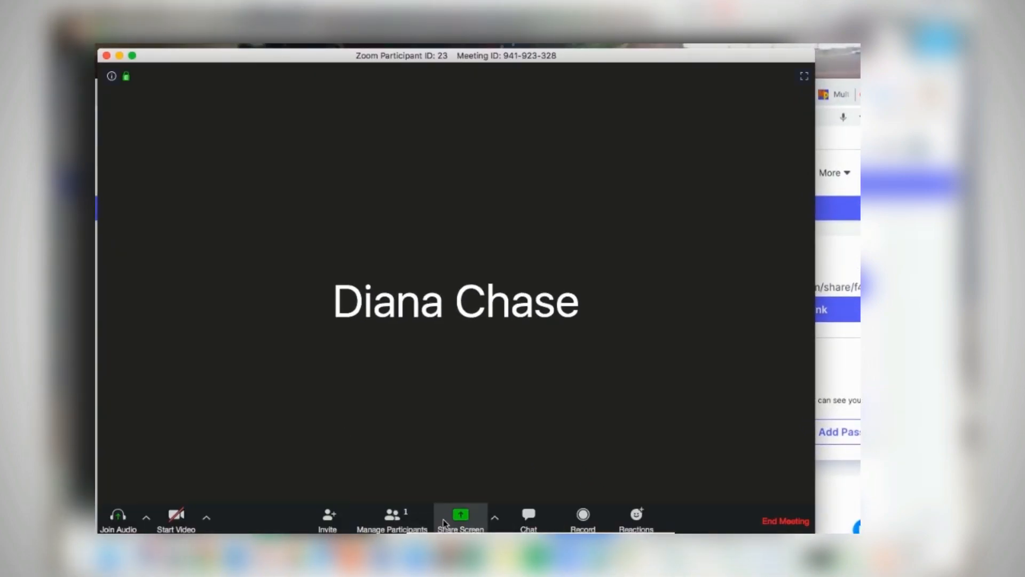
Share the Chrome window with the IXL subtraction exercise and clear its answer box.
click(460, 516)
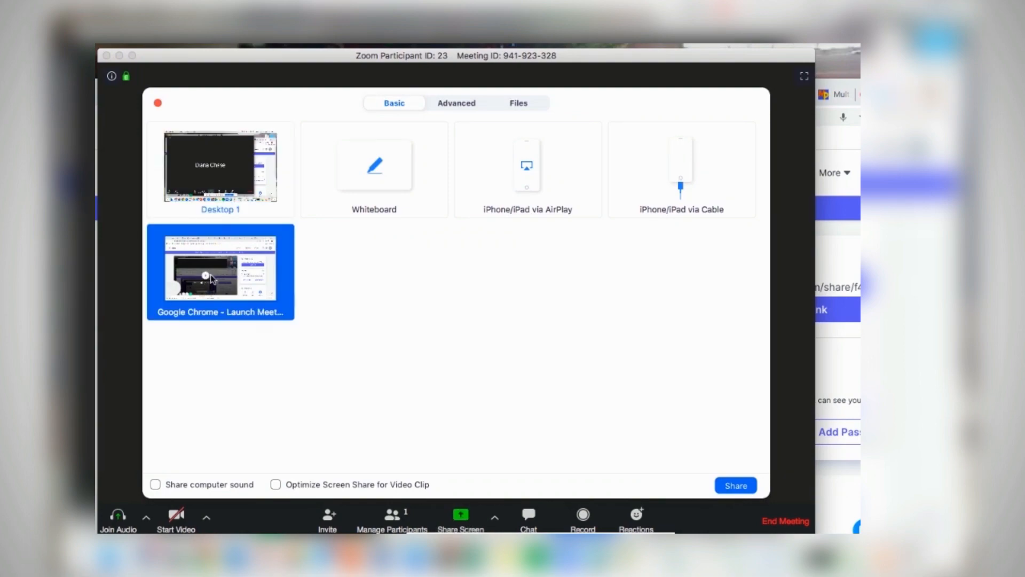
click(734, 485)
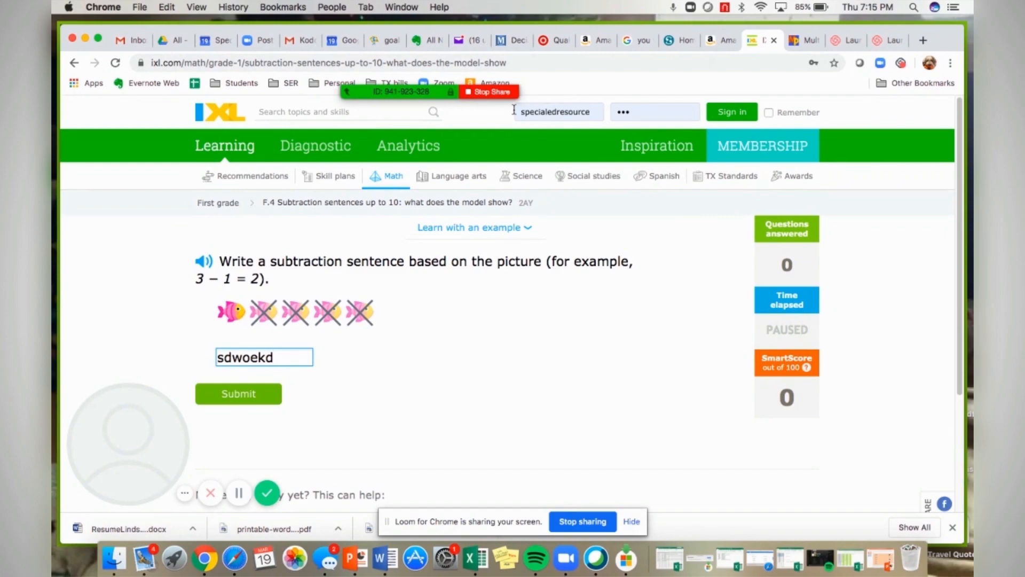
double_click(263, 357)
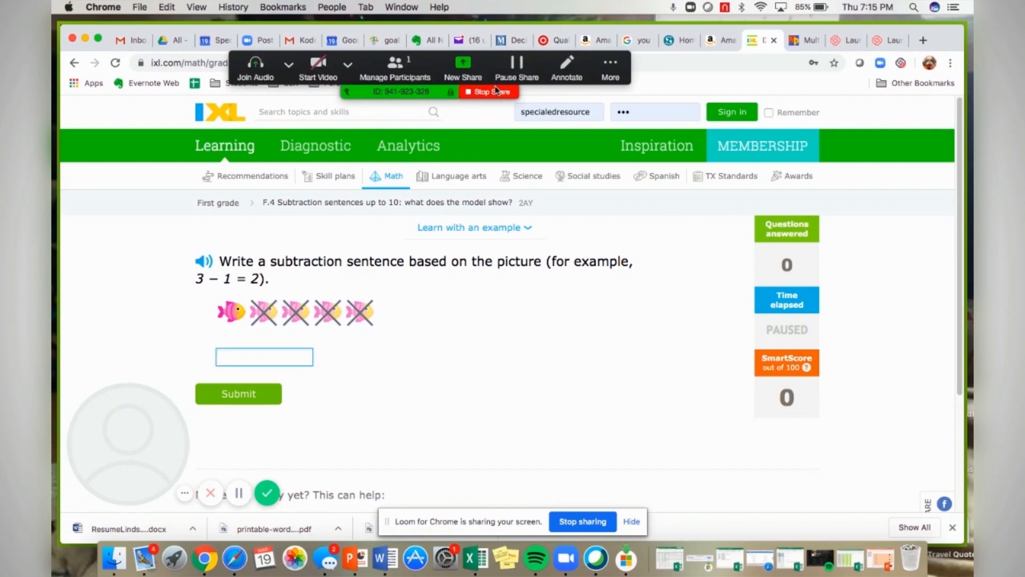
Scribble freehand annotations over the shared IXL subtraction page.
click(565, 68)
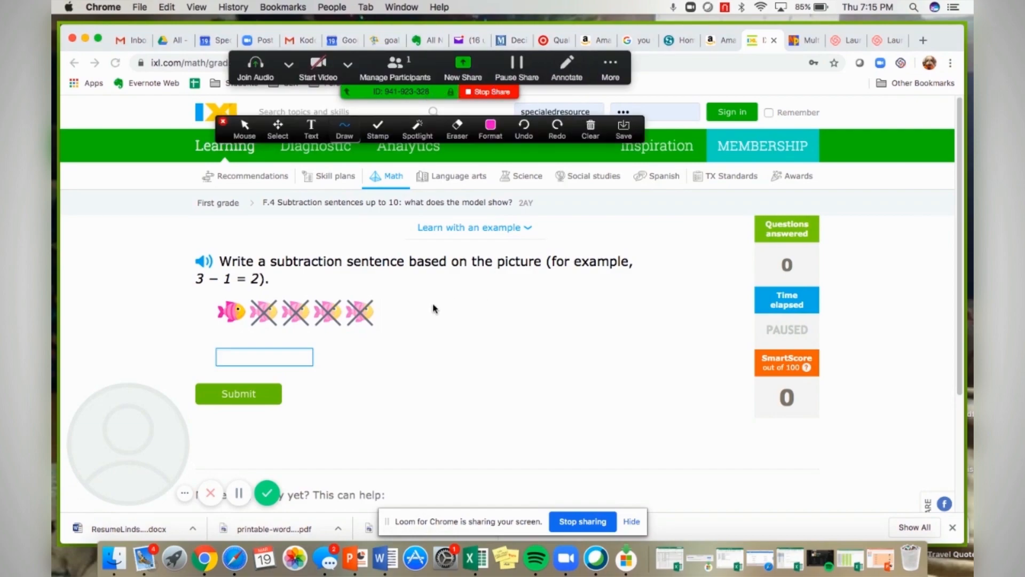
click(344, 129)
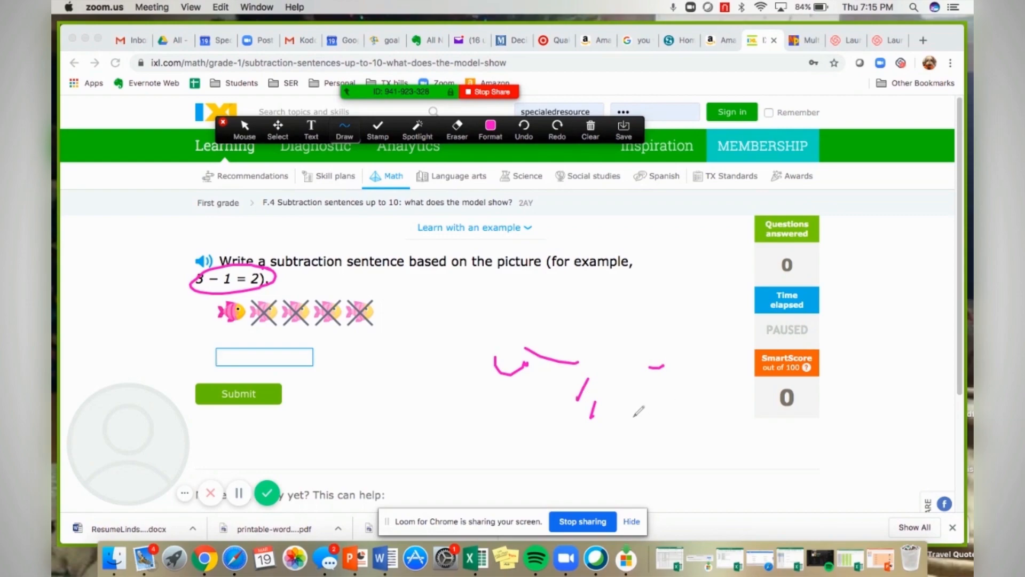
mouse_move(226, 363)
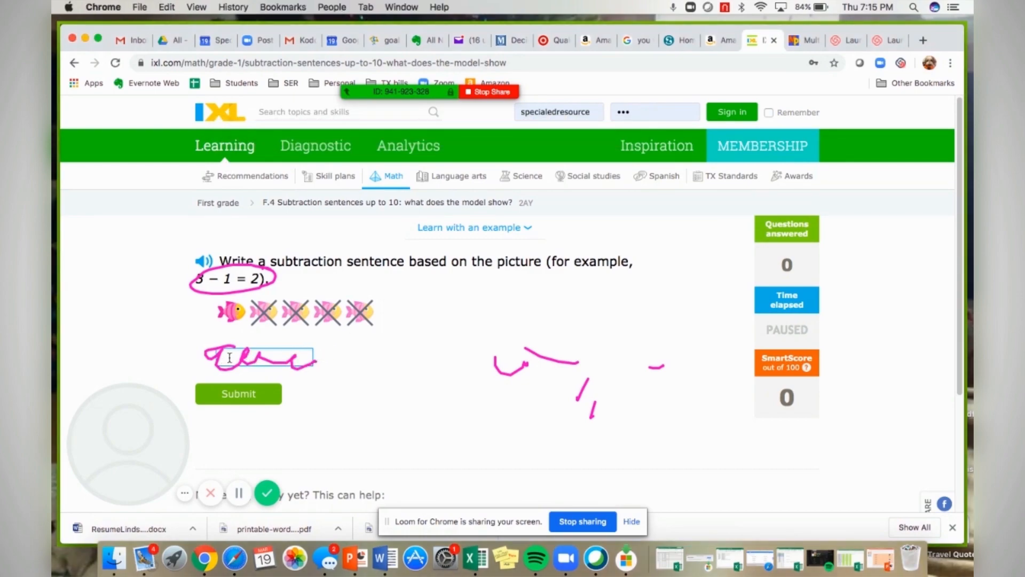
text(ssdfes)
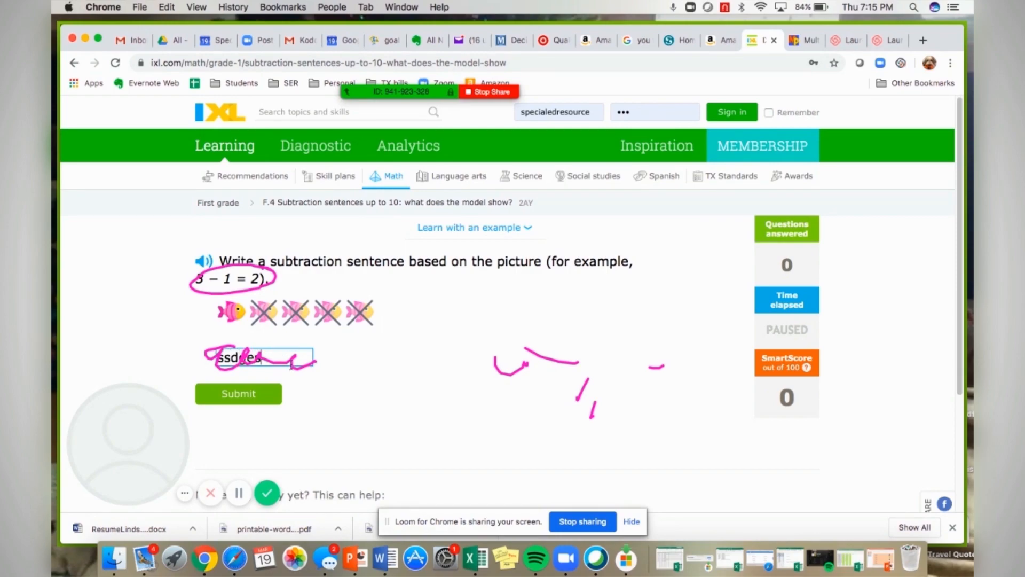
text(a)
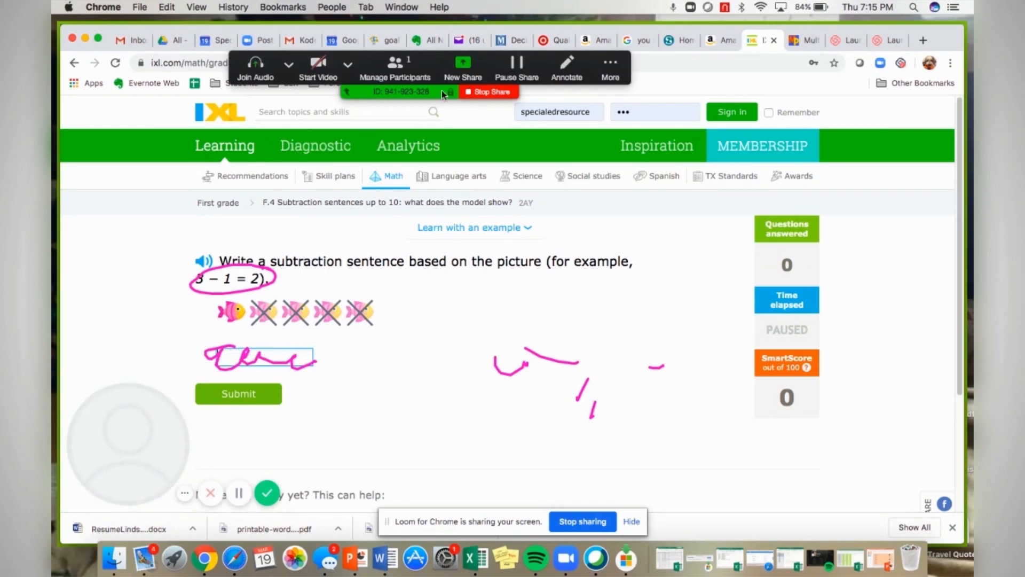
Clear all drawings from the IXL page and close the annotation toolbar.
click(589, 129)
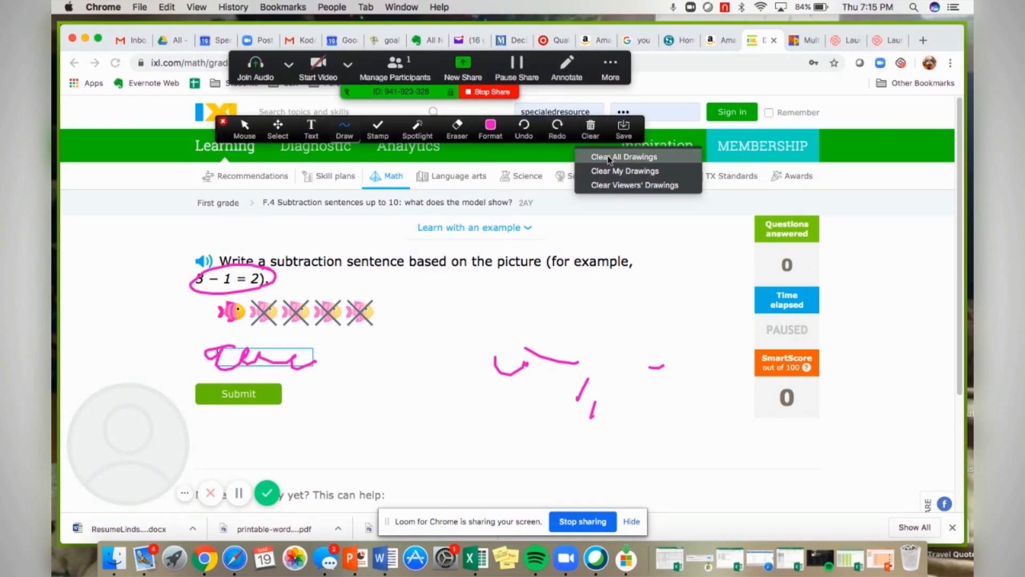
click(623, 157)
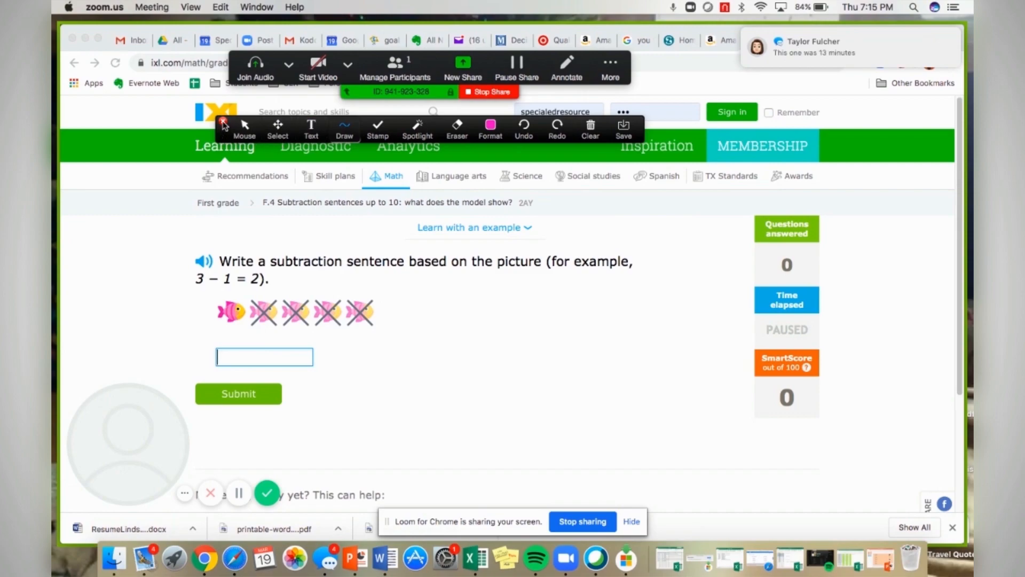
text(fsdf)
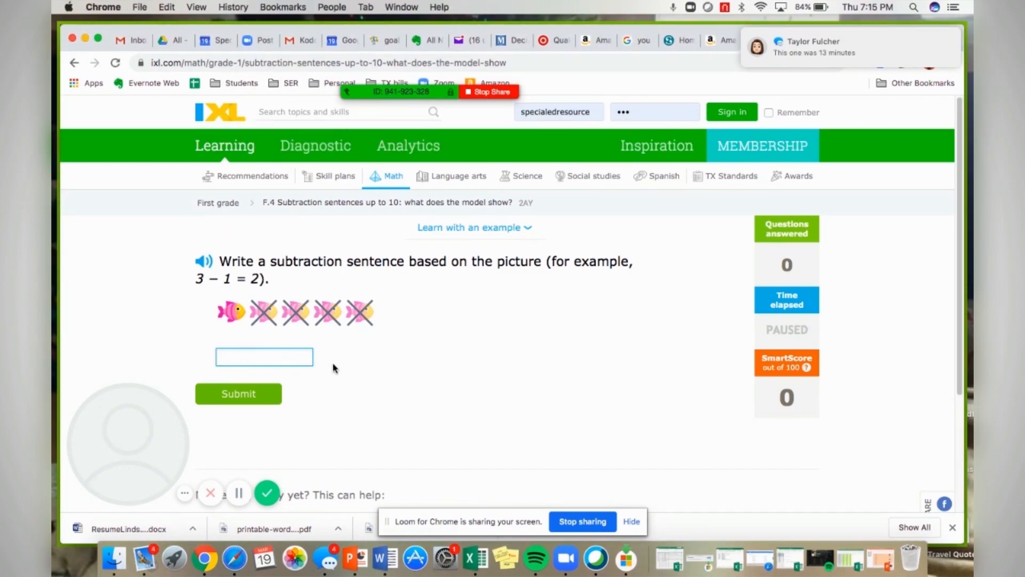
mouse_move(484, 314)
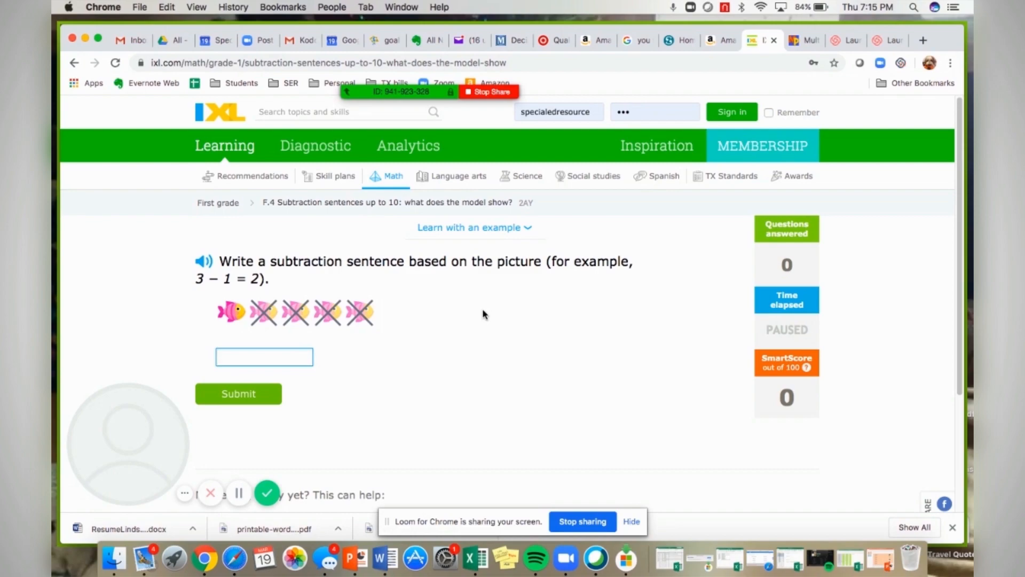
mouse_move(236, 416)
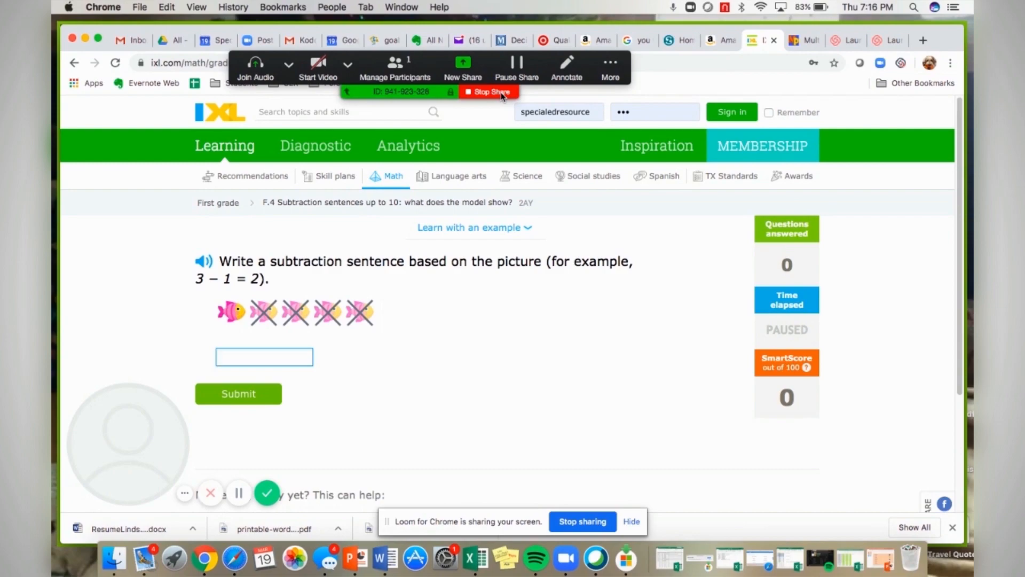
Stop sharing the IXL page, returning to the meeting window with the name tile.
click(264, 356)
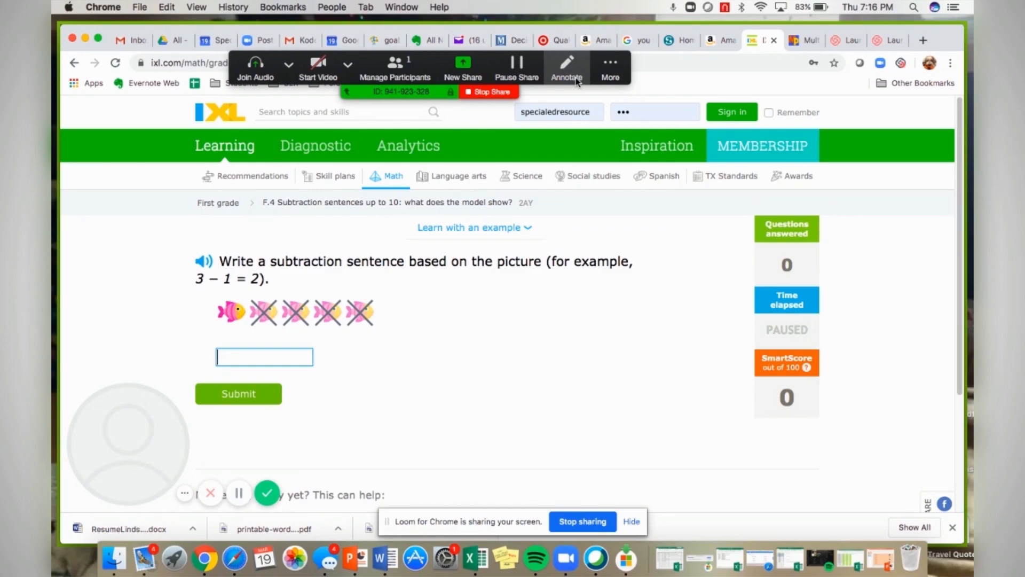
click(264, 357)
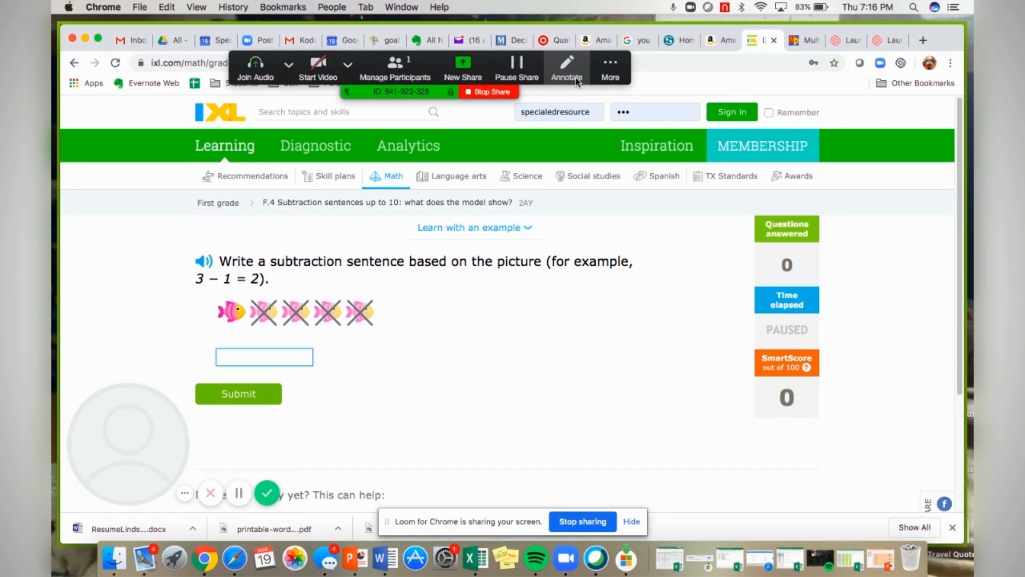
click(264, 356)
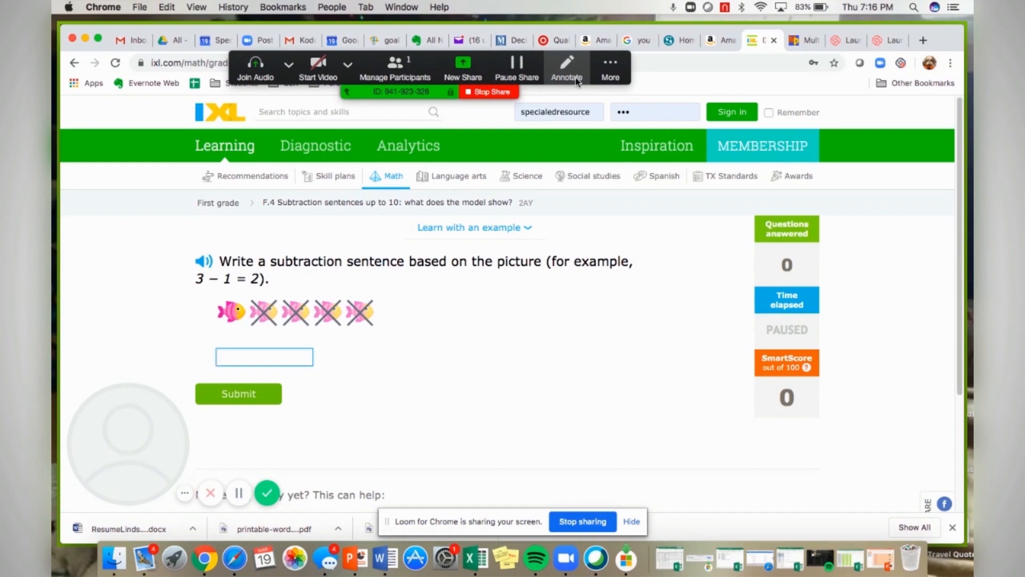
click(264, 356)
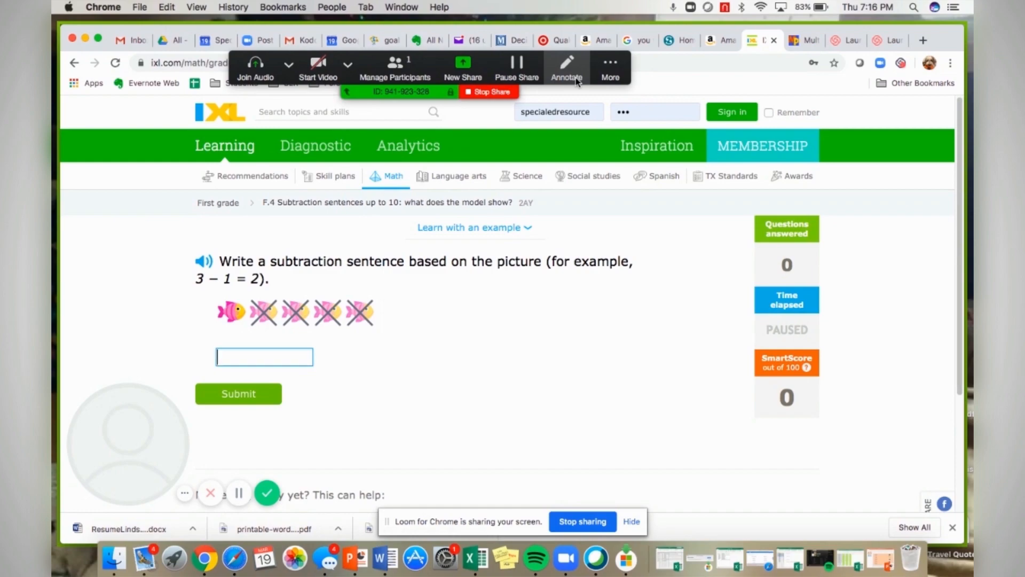
mouse_move(471, 114)
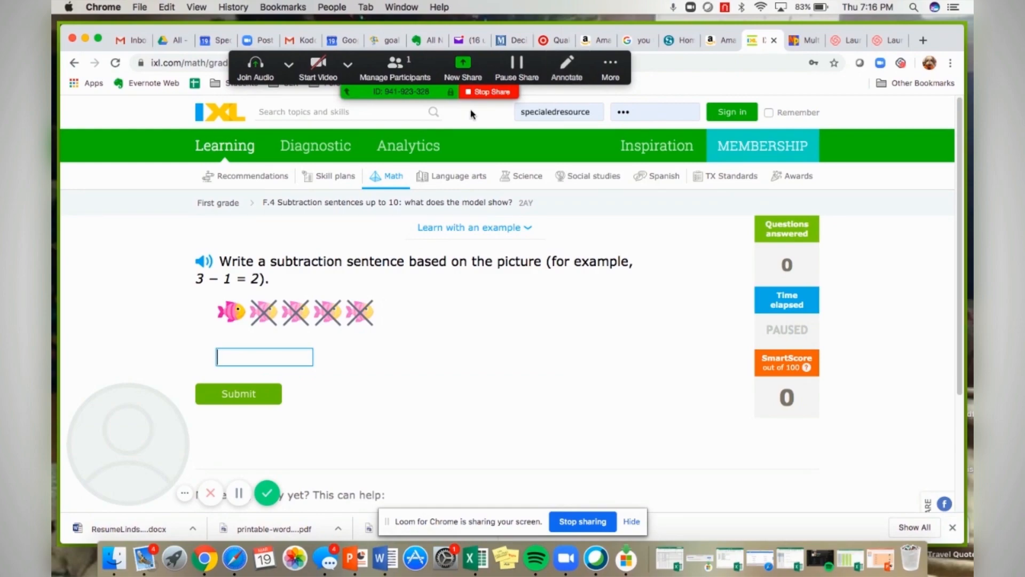
mouse_move(485, 105)
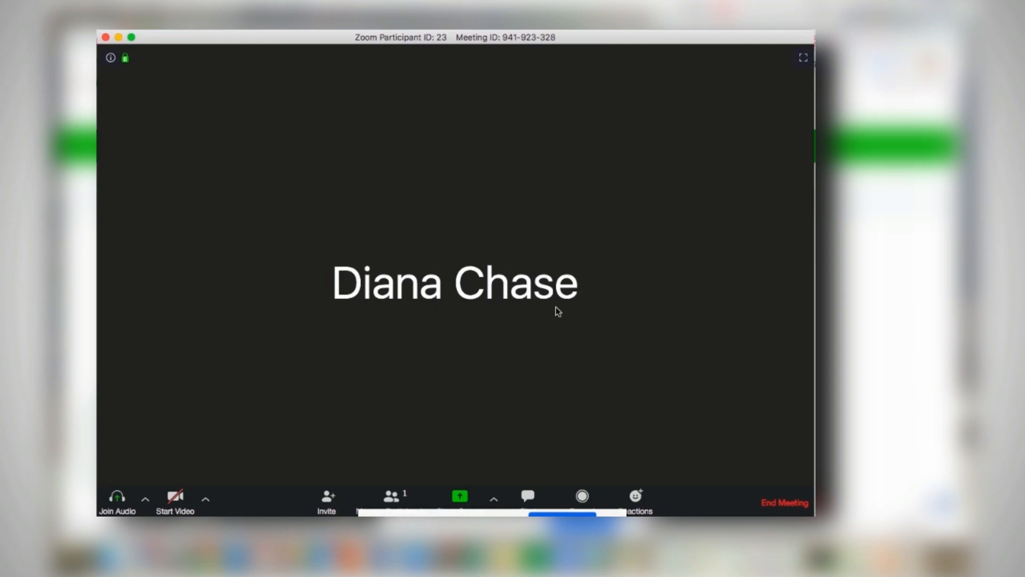
Share the Google Chrome IXL subtraction window again from the share picker.
click(460, 496)
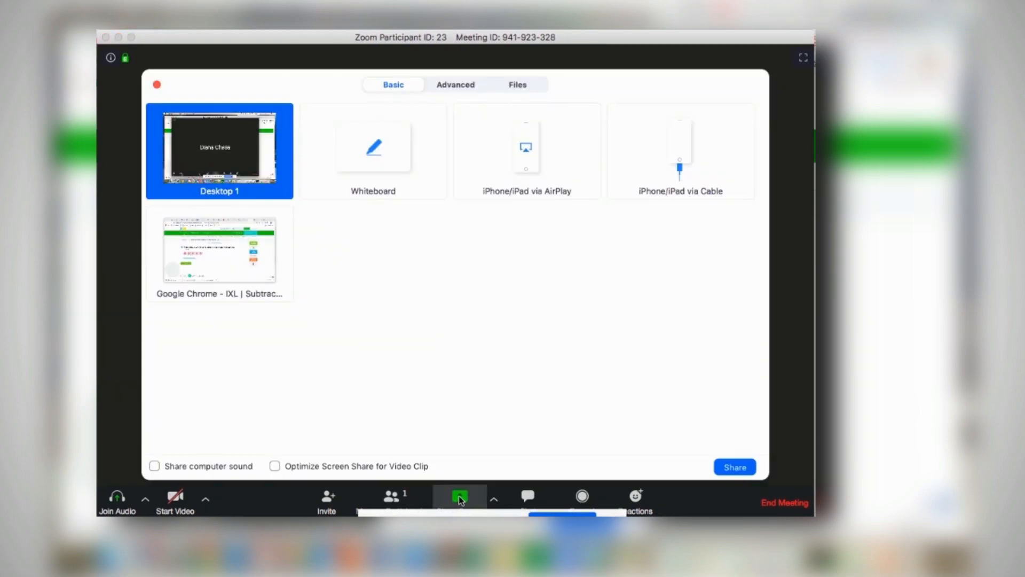
click(734, 467)
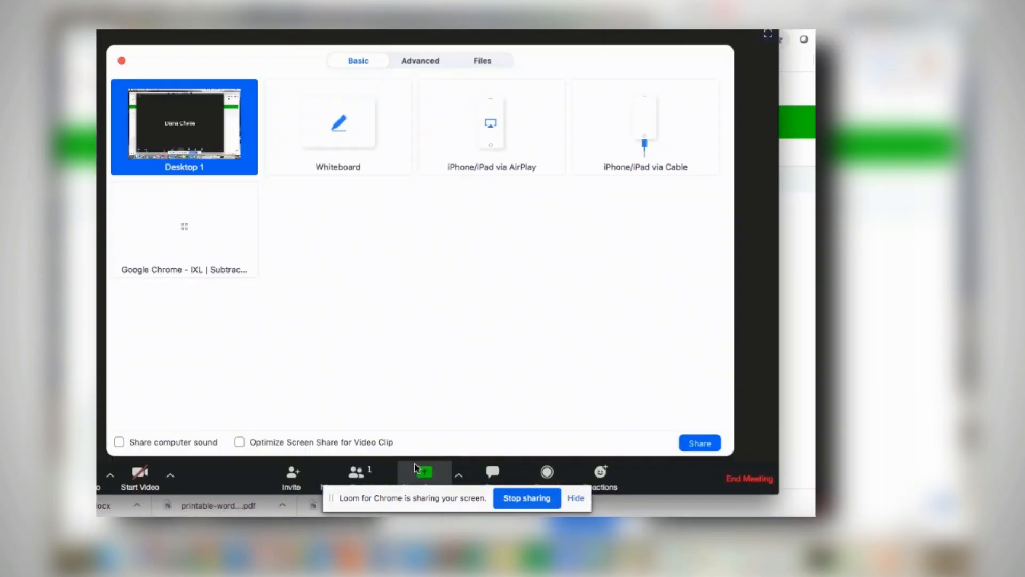
click(183, 225)
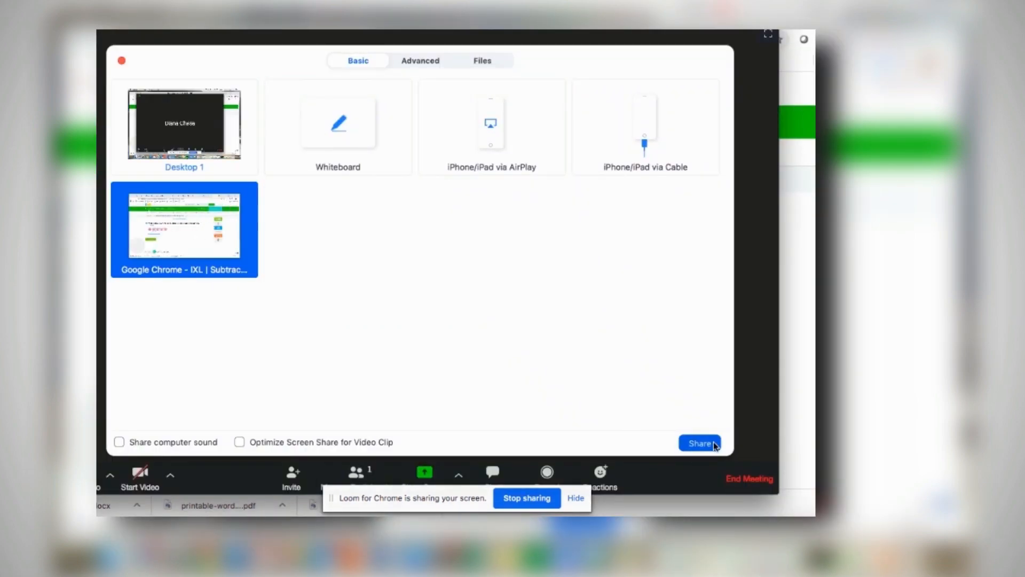
click(699, 442)
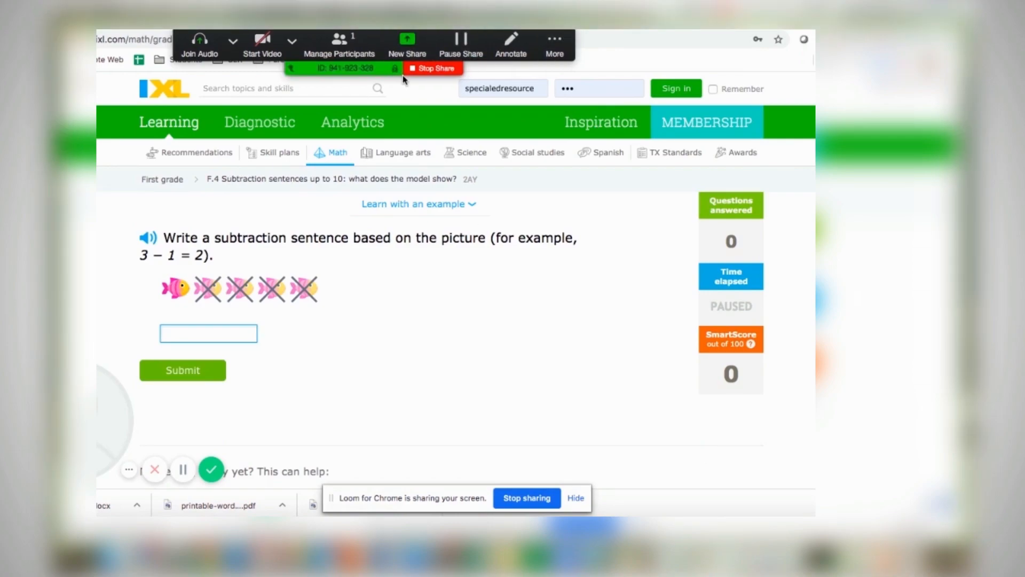
mouse_move(408, 84)
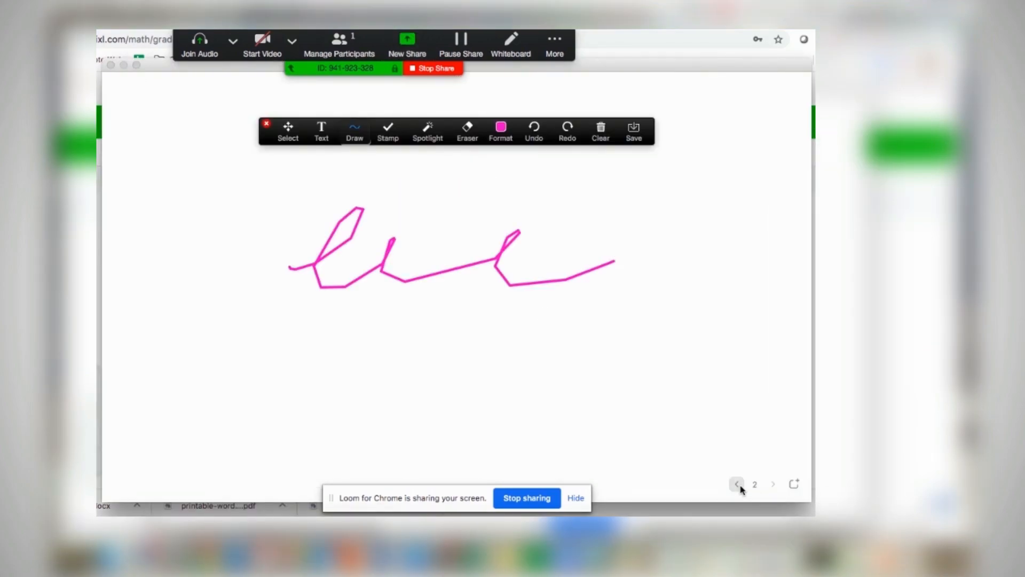
Return the whiteboard to its first page showing 'I am doing well!'.
click(736, 483)
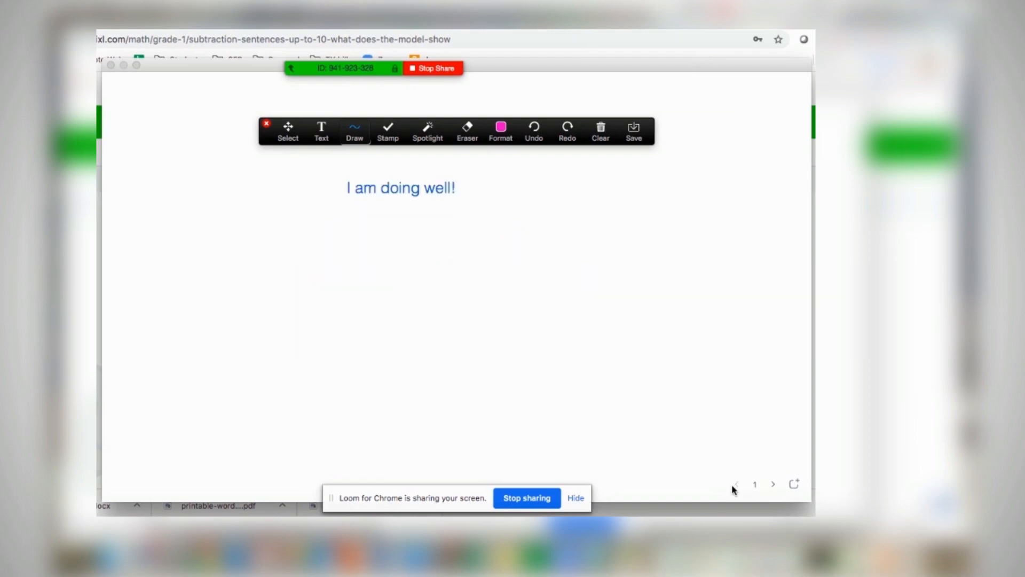
mouse_move(679, 430)
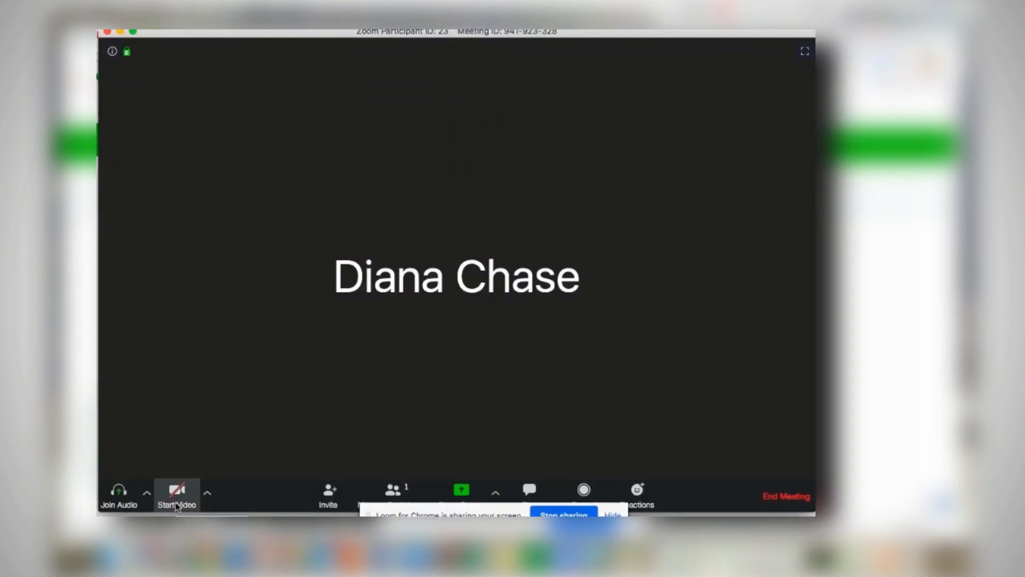
Show the audio options with speaker/microphone test and audio settings.
click(146, 491)
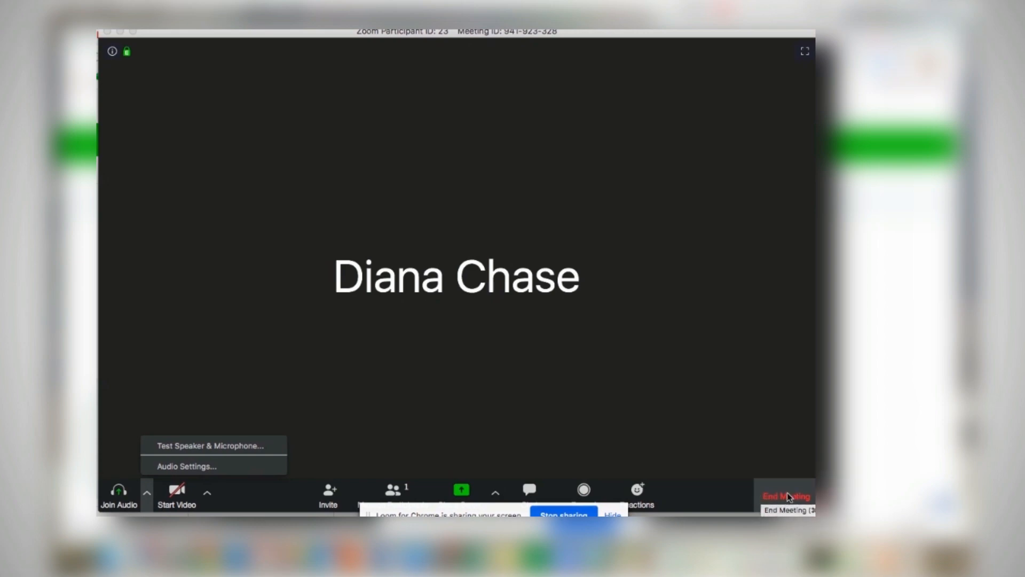
mouse_move(762, 504)
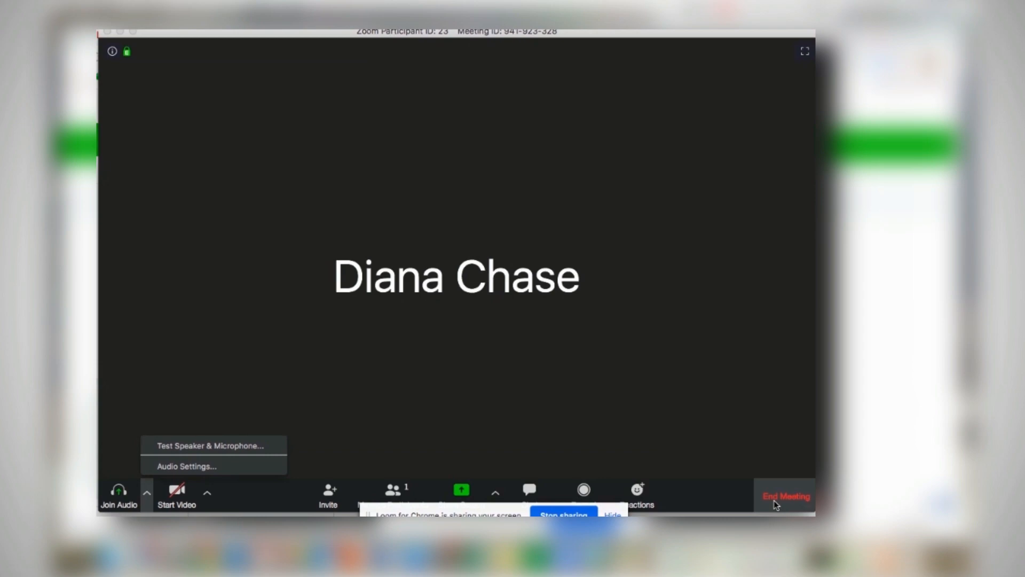
mouse_move(717, 327)
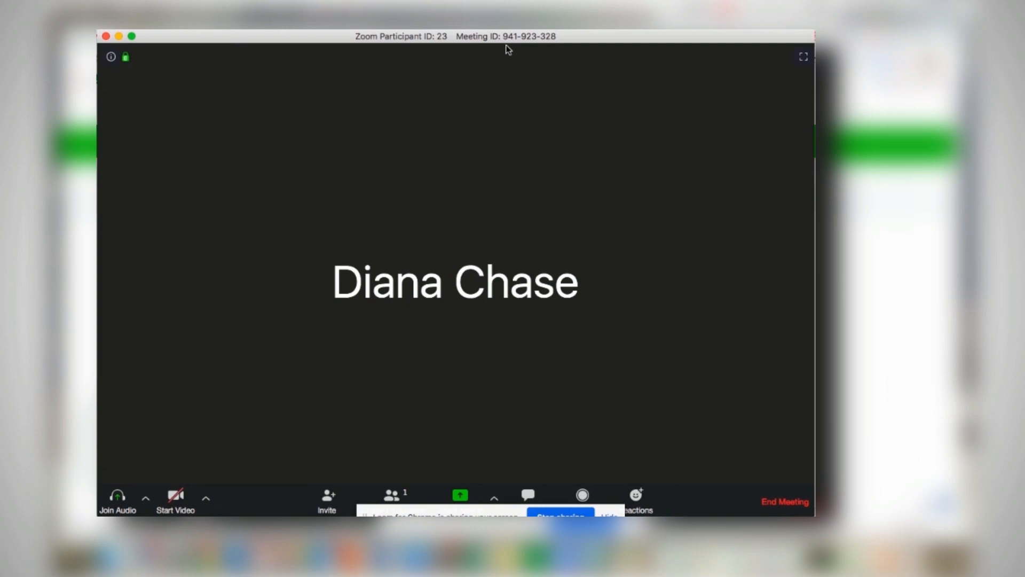
mouse_move(525, 46)
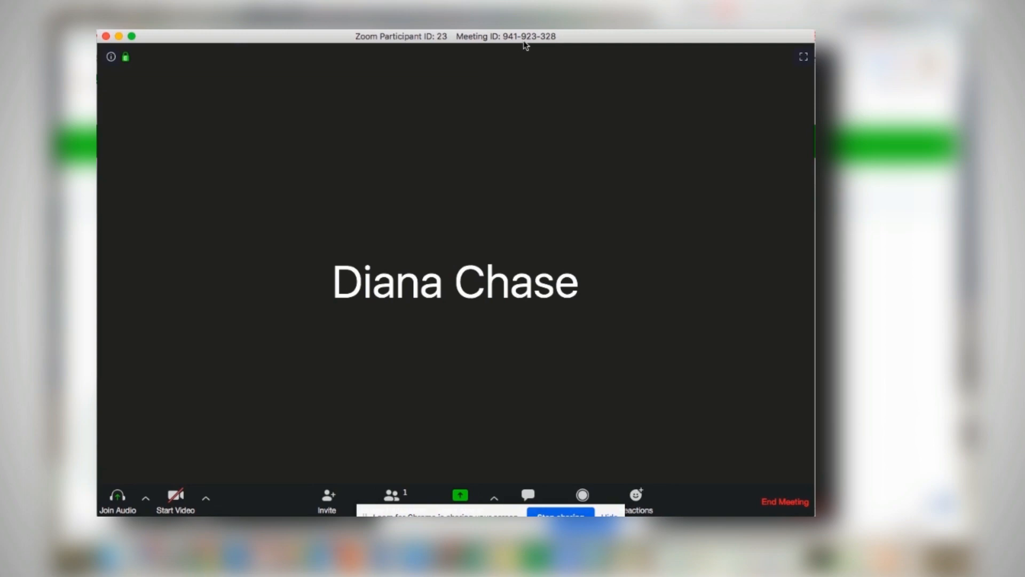
mouse_move(469, 49)
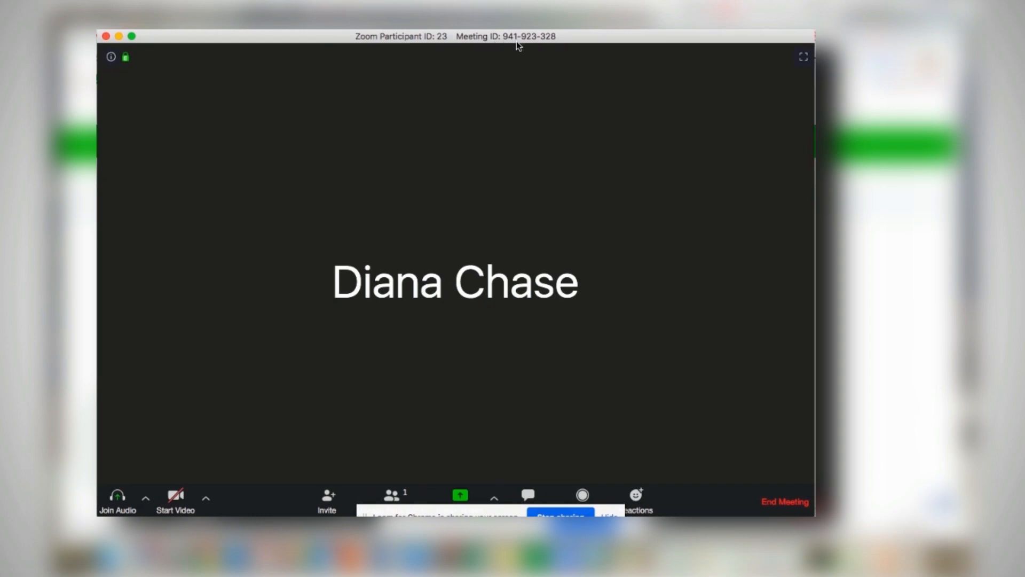
mouse_move(542, 47)
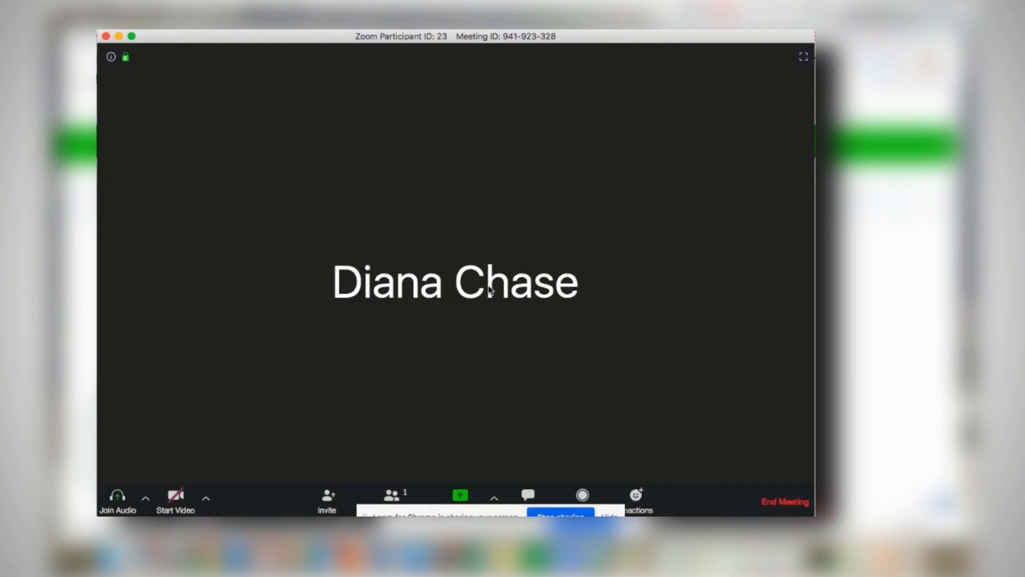
mouse_move(405, 344)
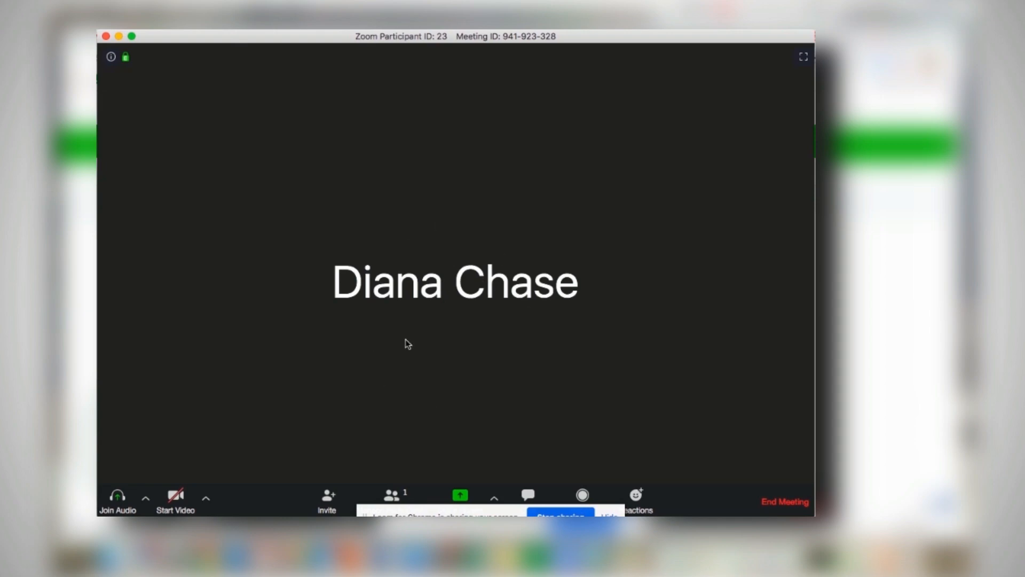